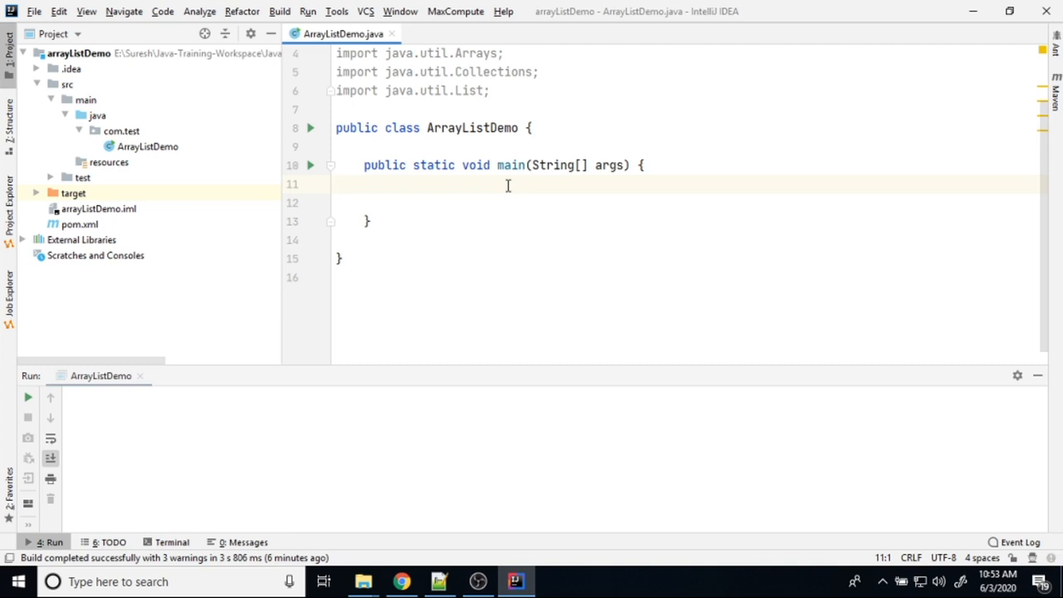
# Declare List<String> lsit1 and list2 in main, each as new ArrayList<String>()
pyautogui.press('enter')
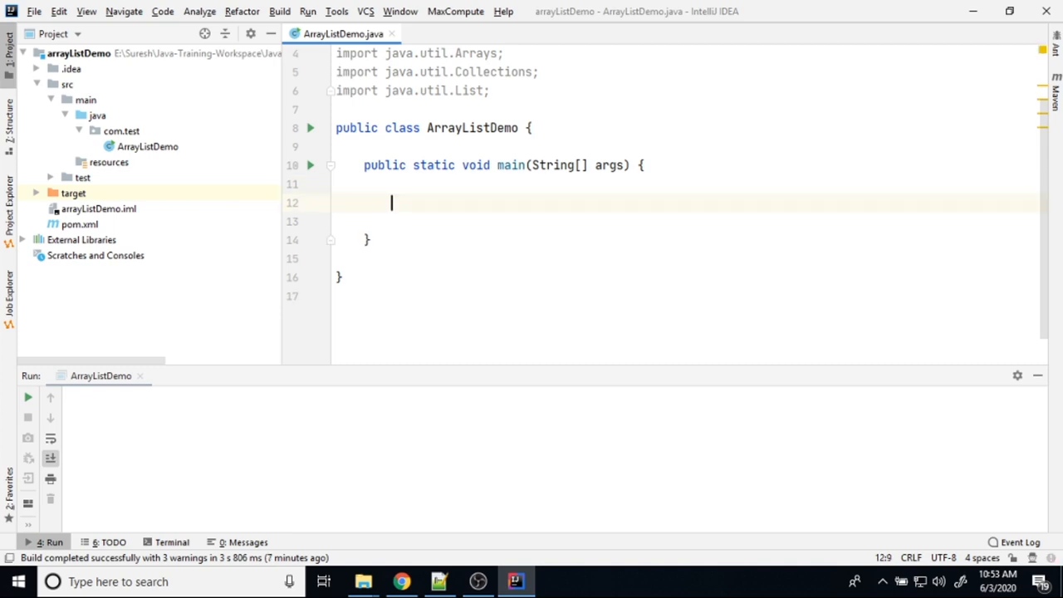
pyautogui.write('List<String> lsitr')
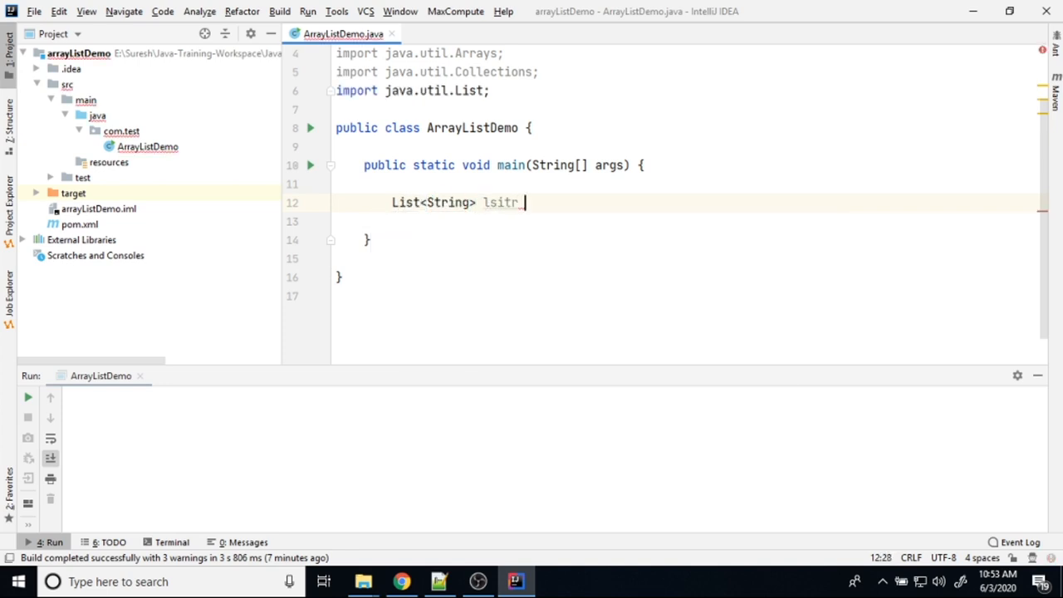
pyautogui.write('1 = new ArrayList<String>();')
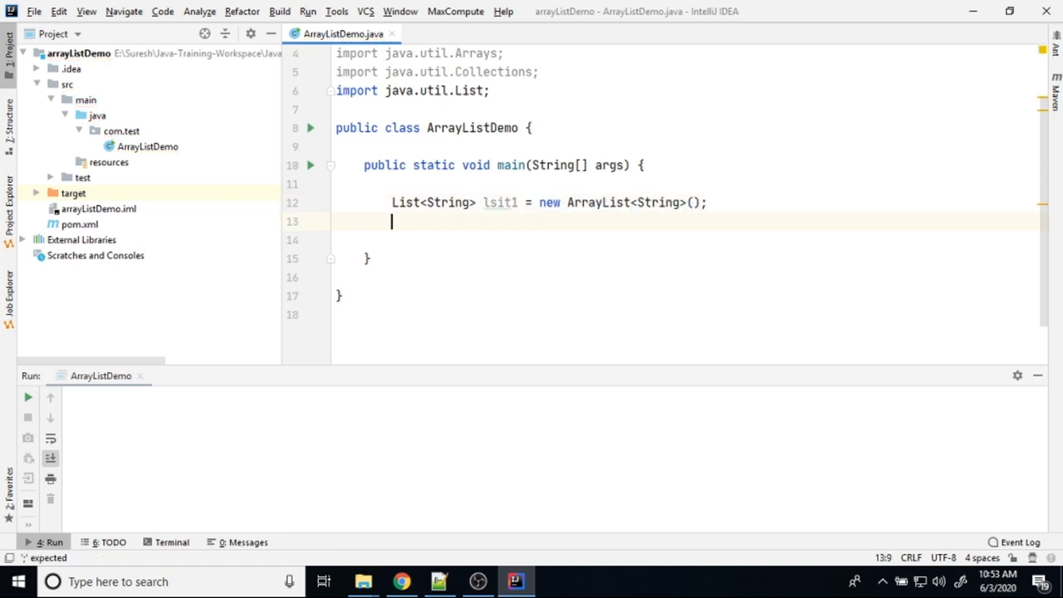
pyautogui.write('List<String>')
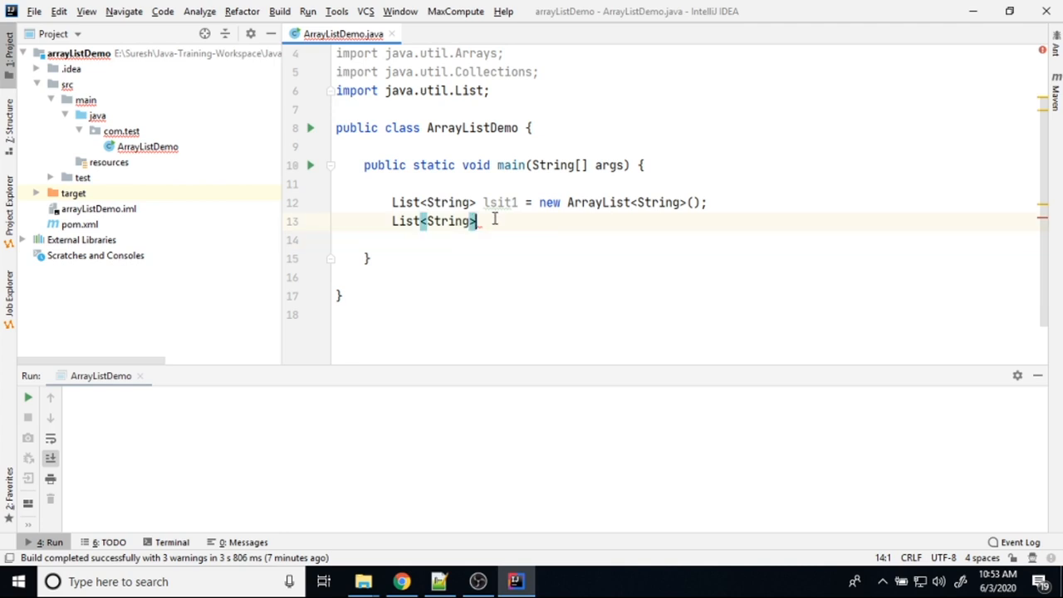
pyautogui.write('list2 = new Arra')
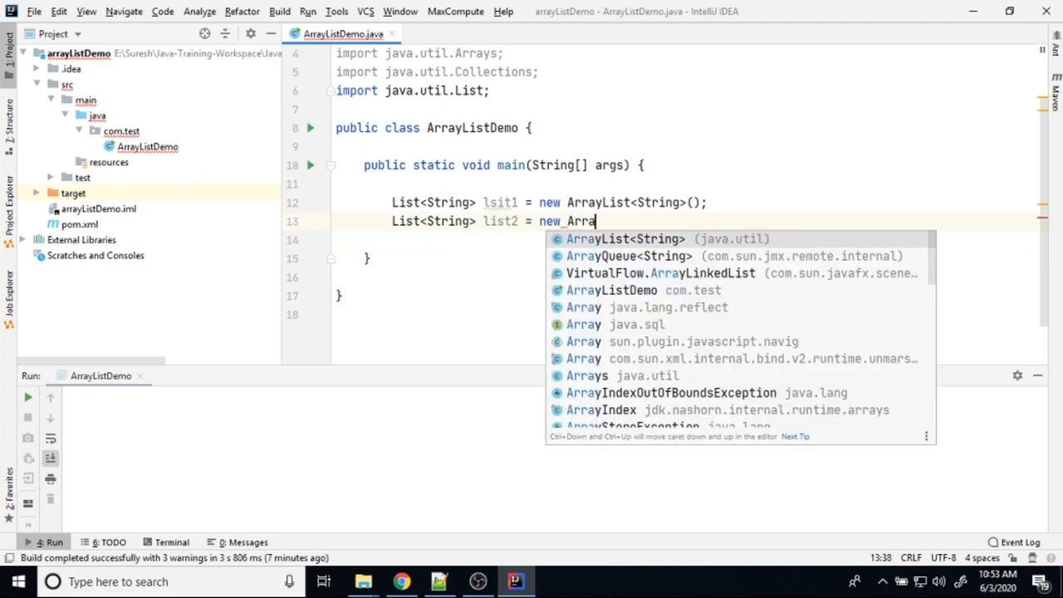
pyautogui.click(622, 239)
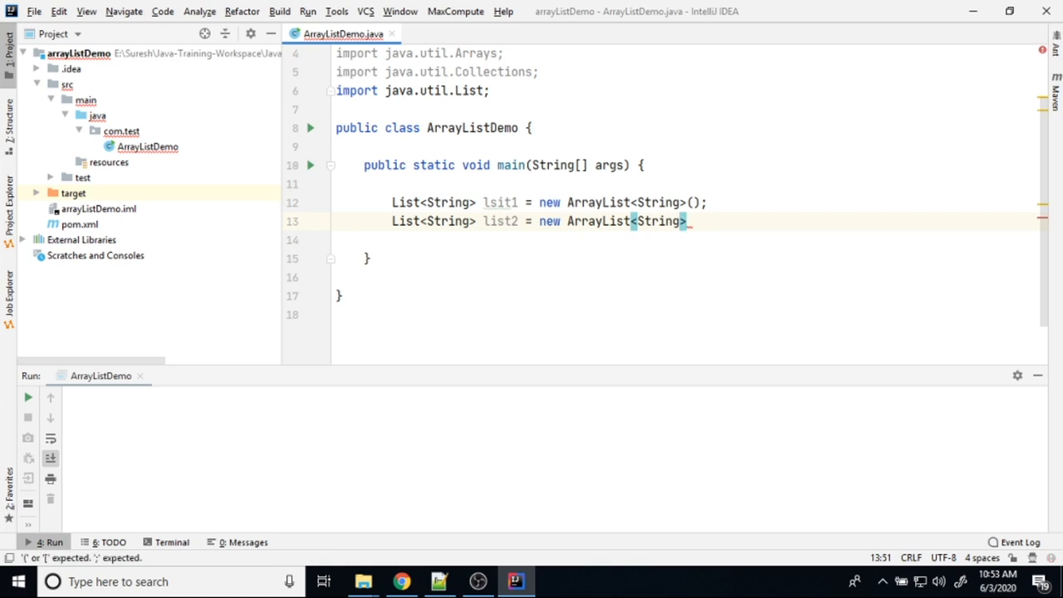
pyautogui.write('();')
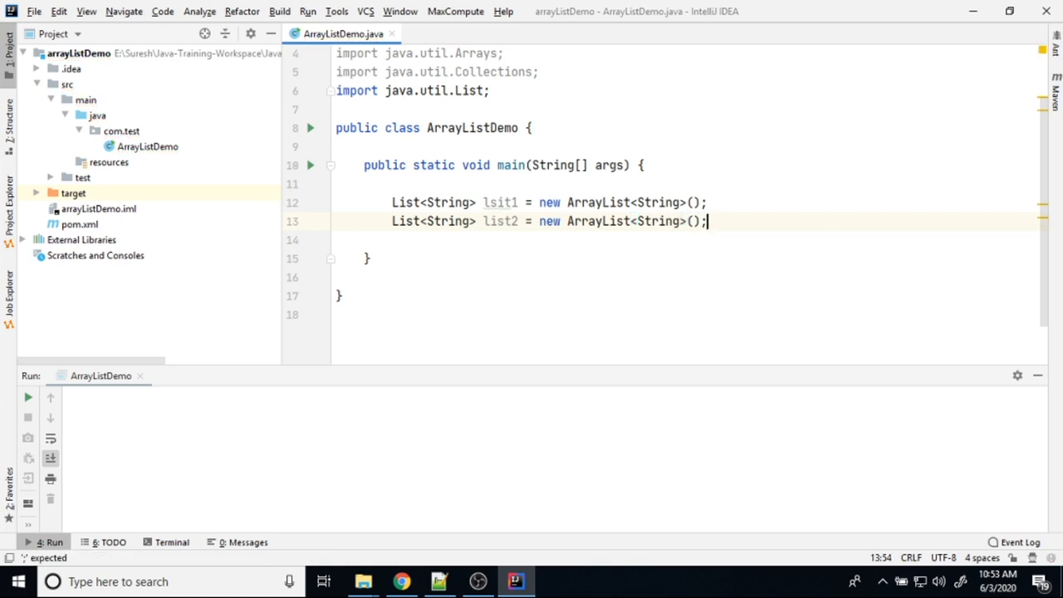
# Change lsit1's declared type to ArrayList<String> and add a blank line below list2
pyautogui.doubleClick(597, 203)
pyautogui.write('Array')
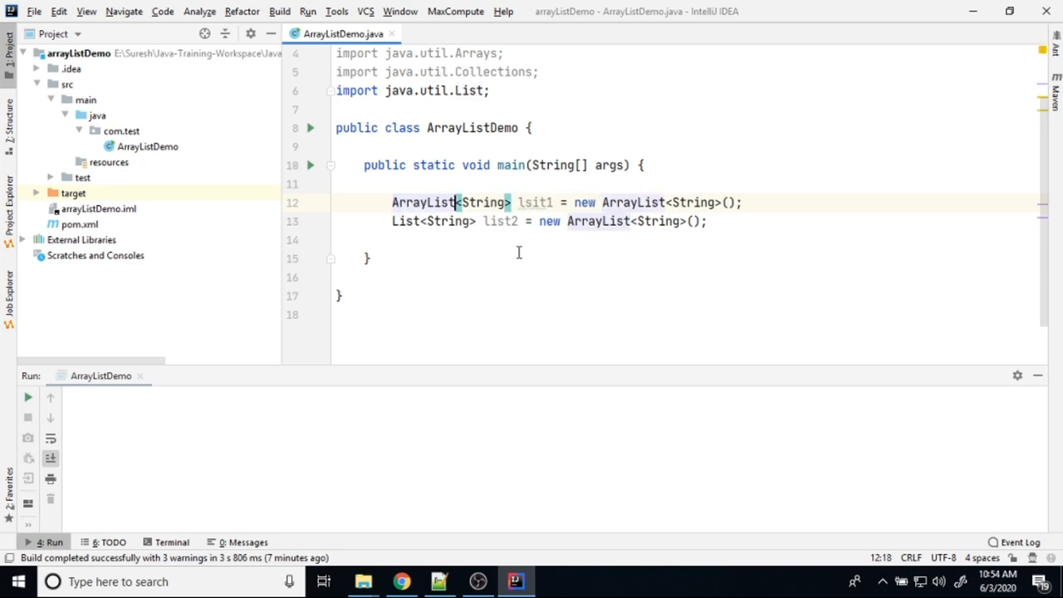
pyautogui.moveTo(505, 242)
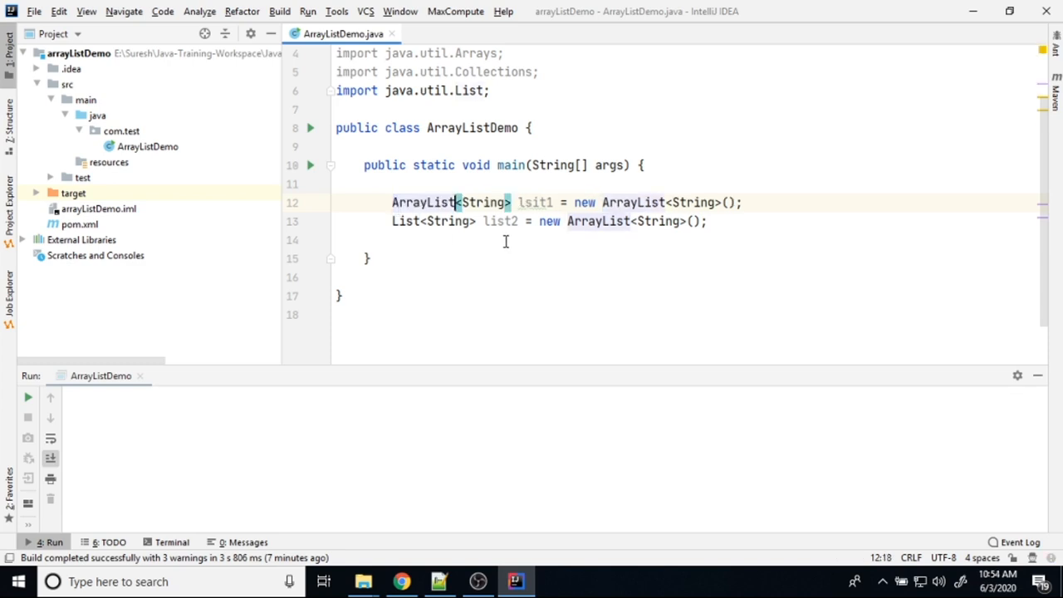
pyautogui.click(505, 239)
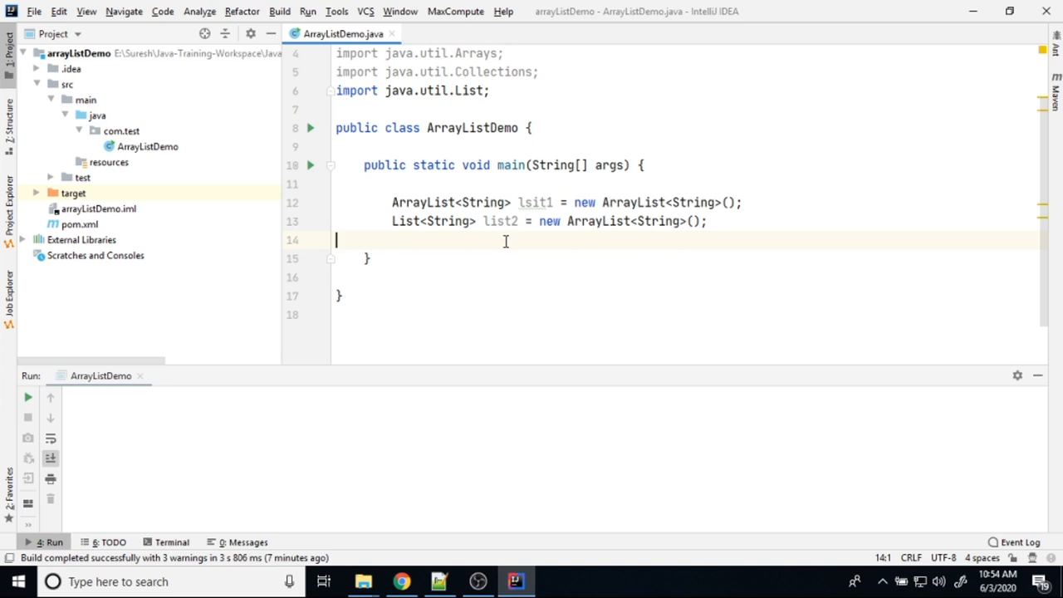
pyautogui.press('enter')
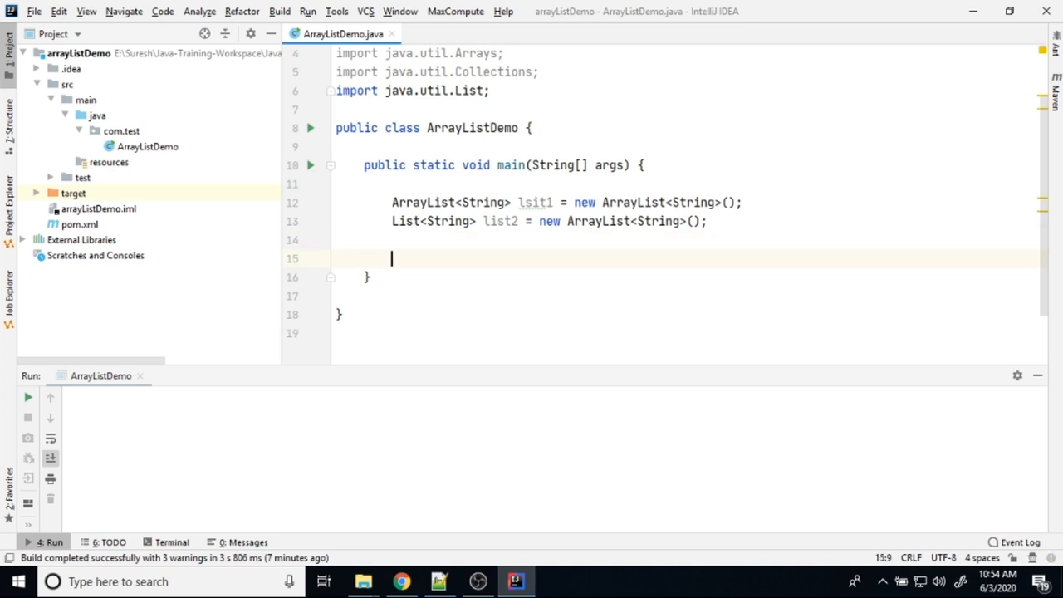
# Declare List<String> list3 = Arrays.asList("Ram","Suresh","Mario","Nizam")
pyautogui.write('List<S')
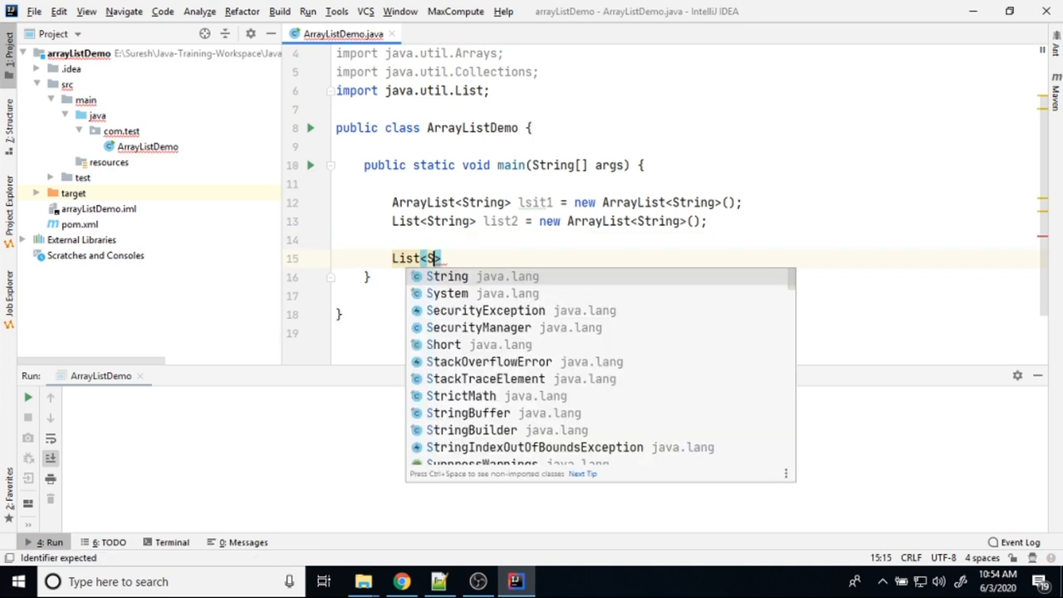
pyautogui.write('tring> list3 =')
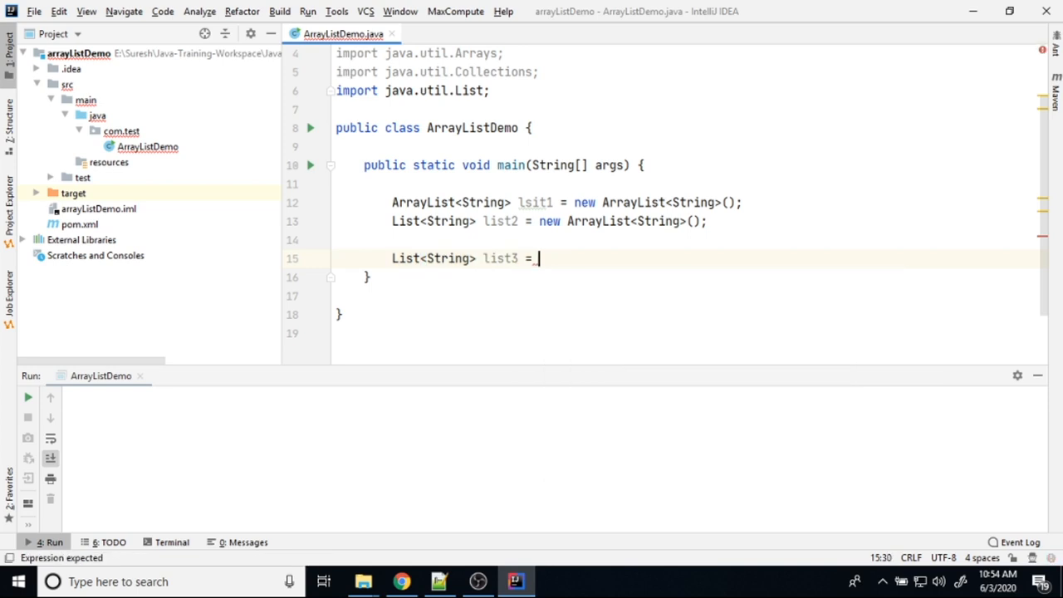
pyautogui.write('Arrays.asList("')
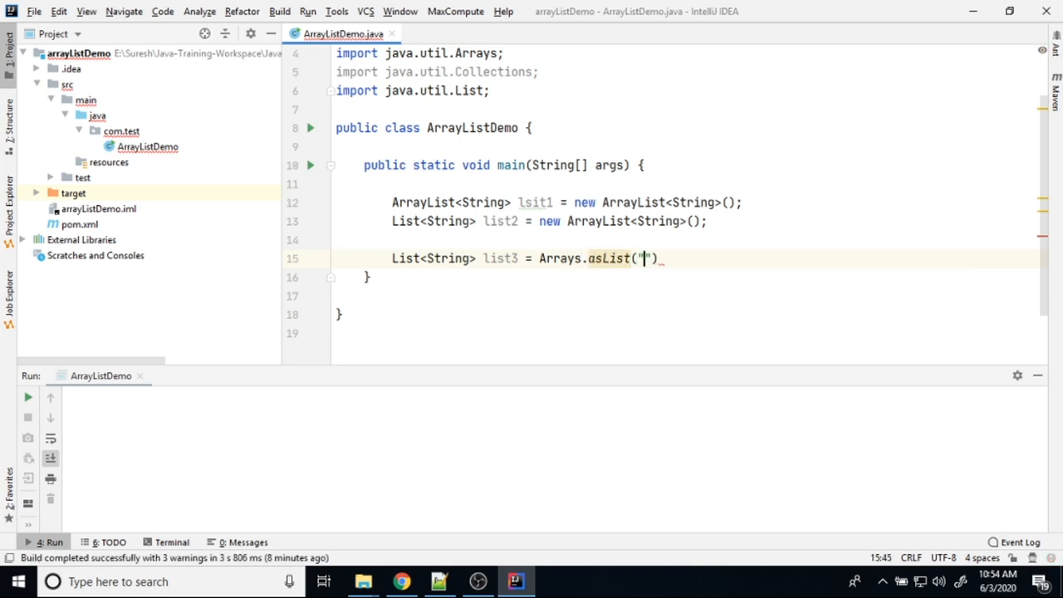
pyautogui.write('Ram')
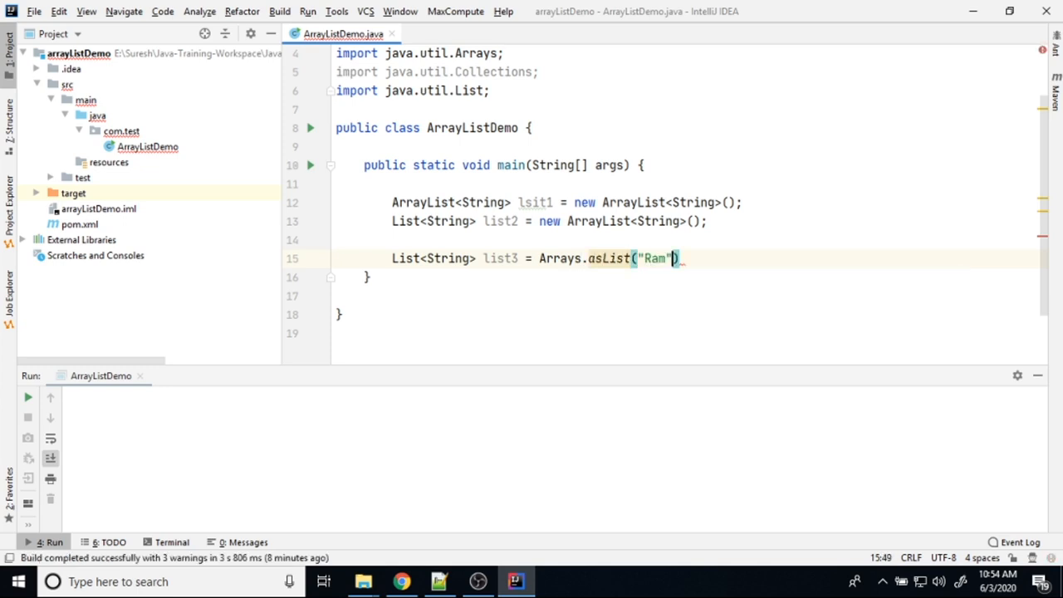
pyautogui.write(',"S')
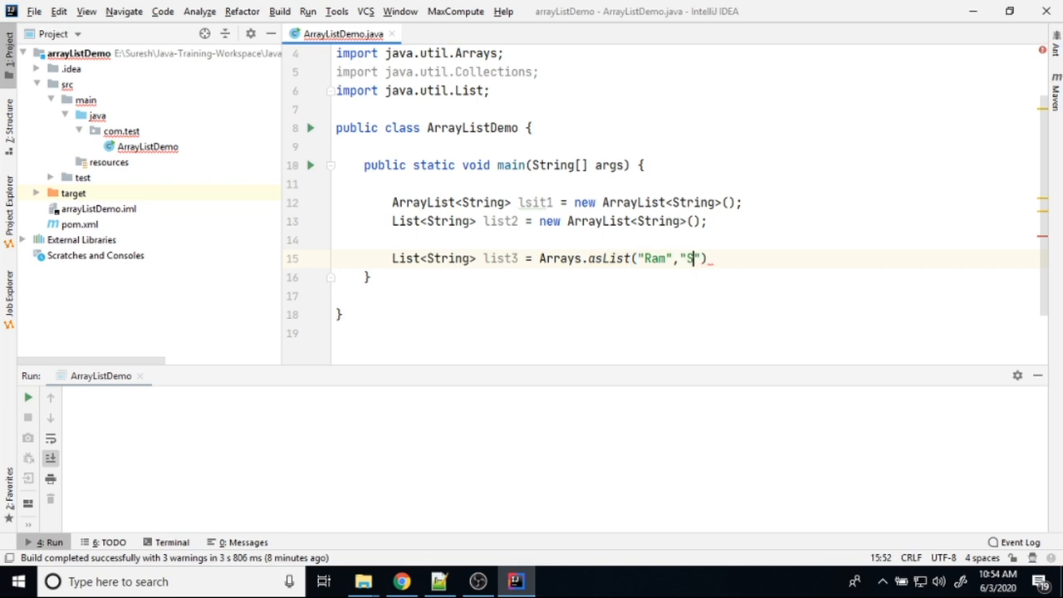
pyautogui.write('uresh')
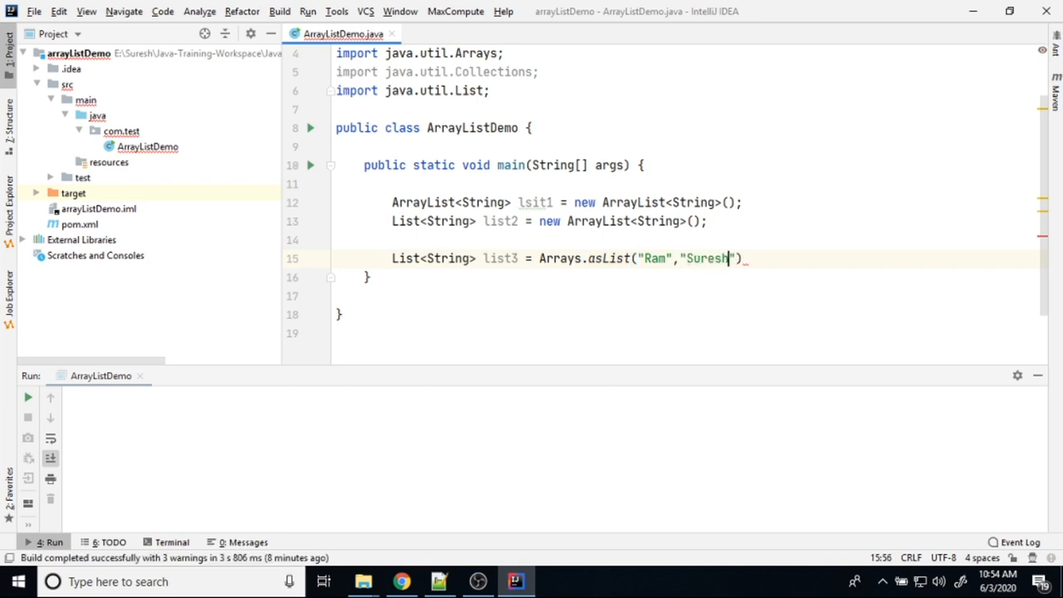
pyautogui.write(',K')
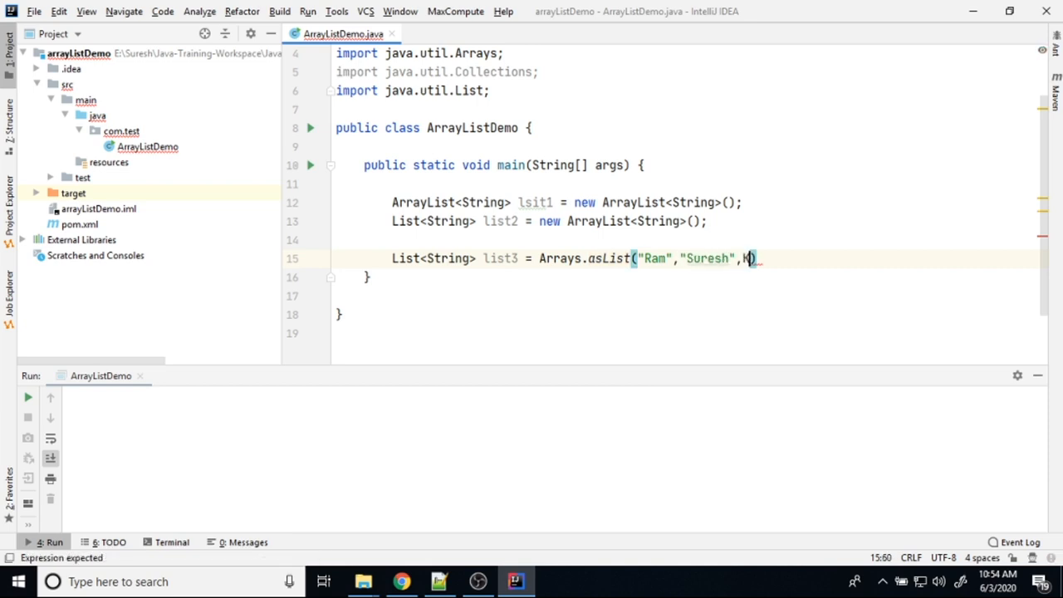
pyautogui.write('"Ma"')
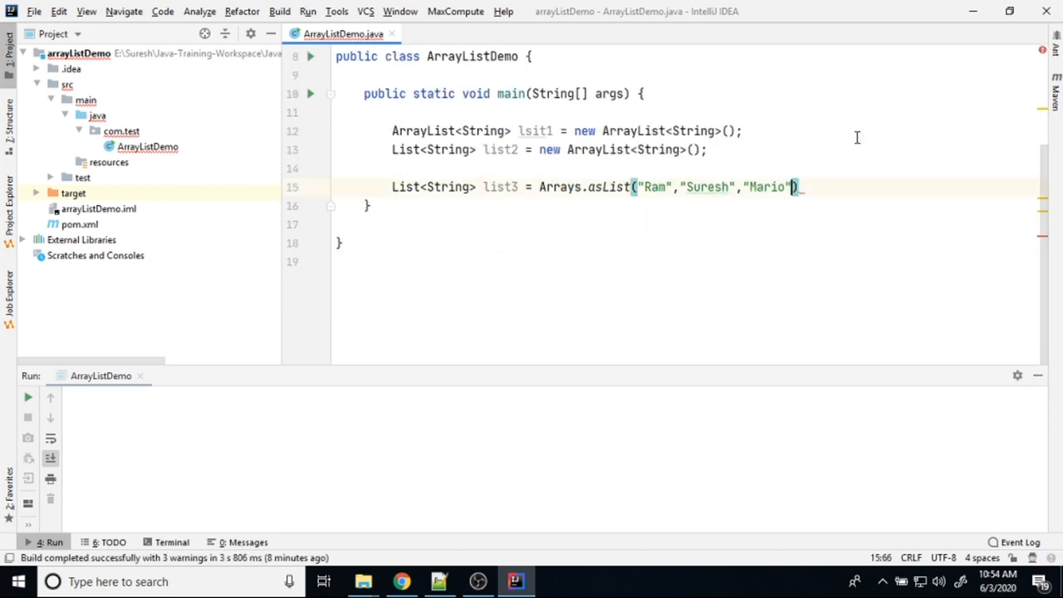
pyautogui.write(',"Niza"')
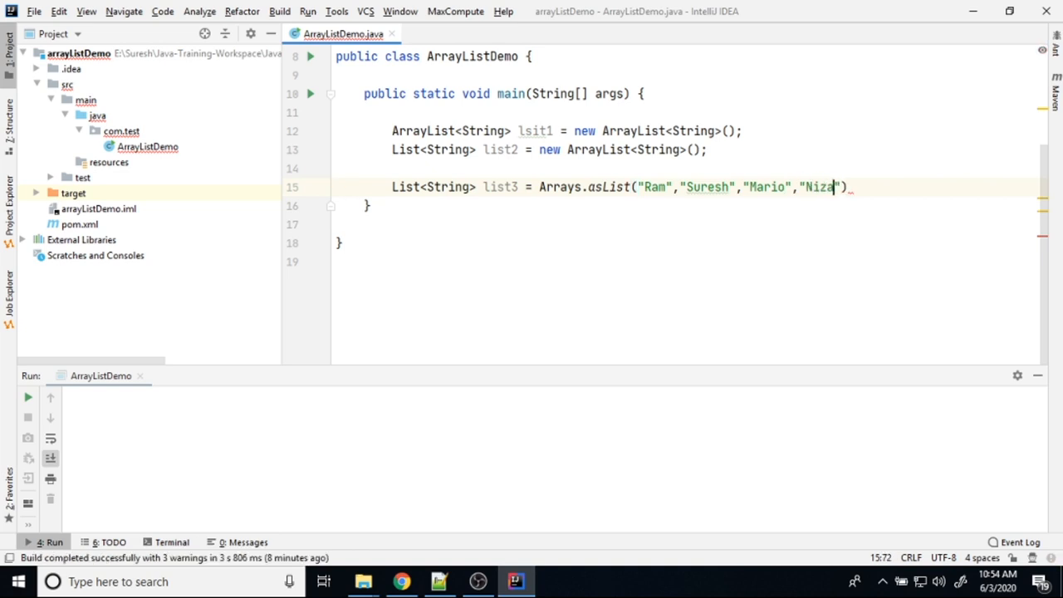
pyautogui.write('m')
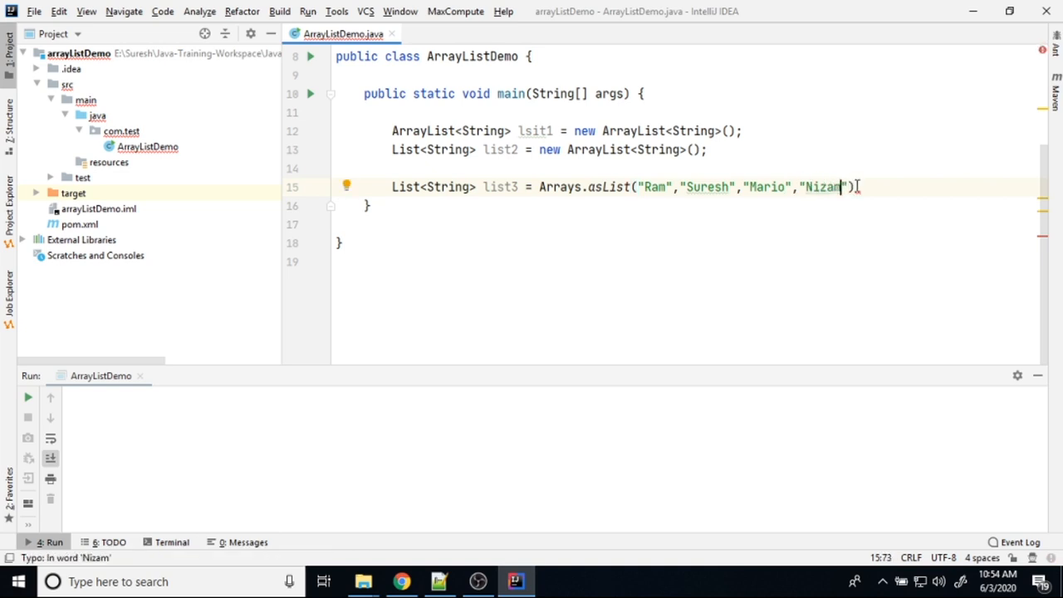
pyautogui.press('enter')
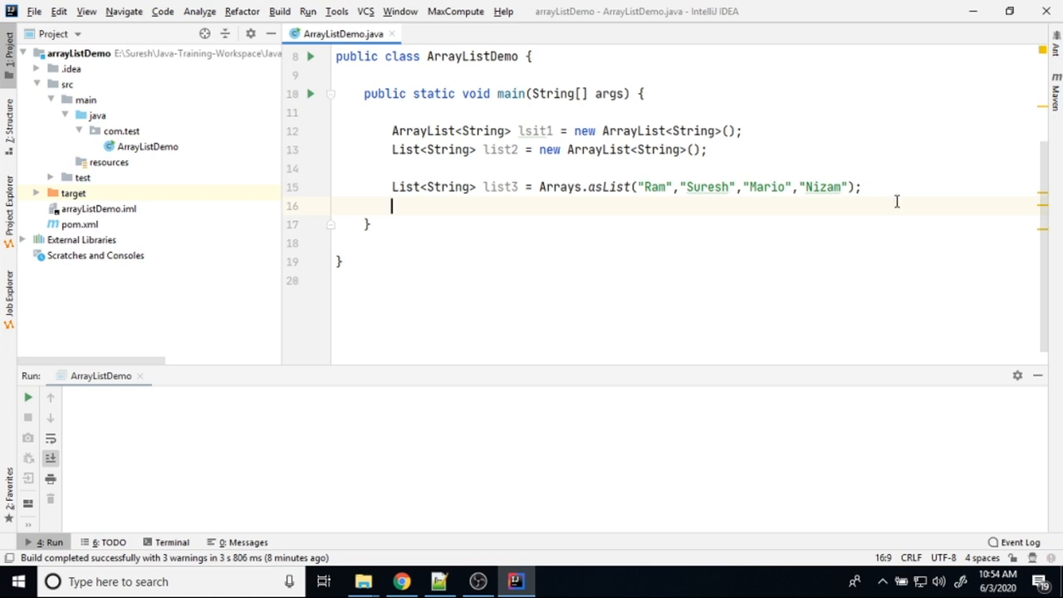
# Call list3.add("India") after the list3 declaration and begin a System.out line
pyautogui.doubleClick(500, 186)
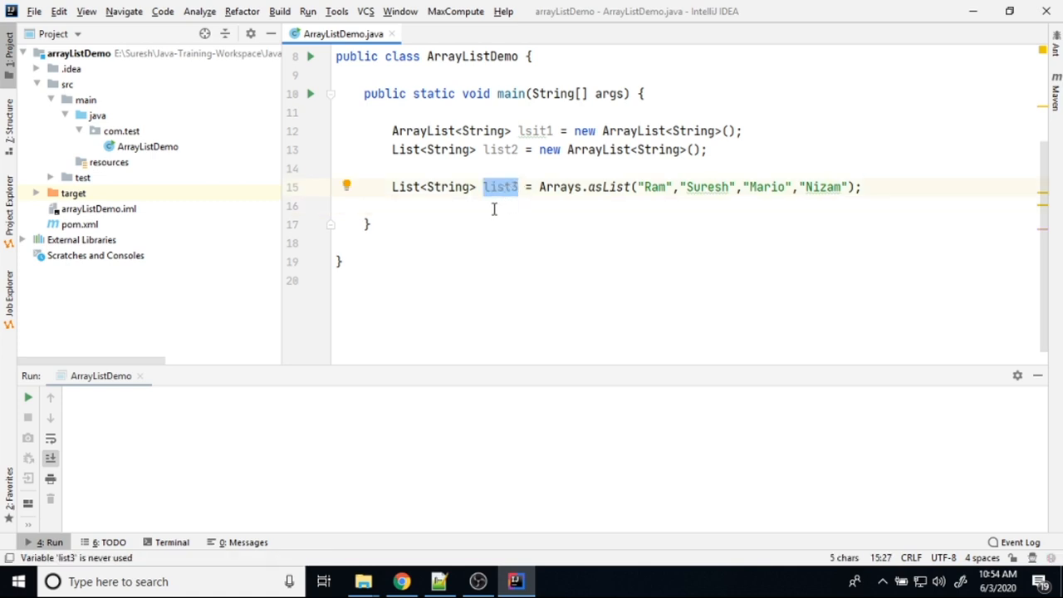
pyautogui.click(493, 206)
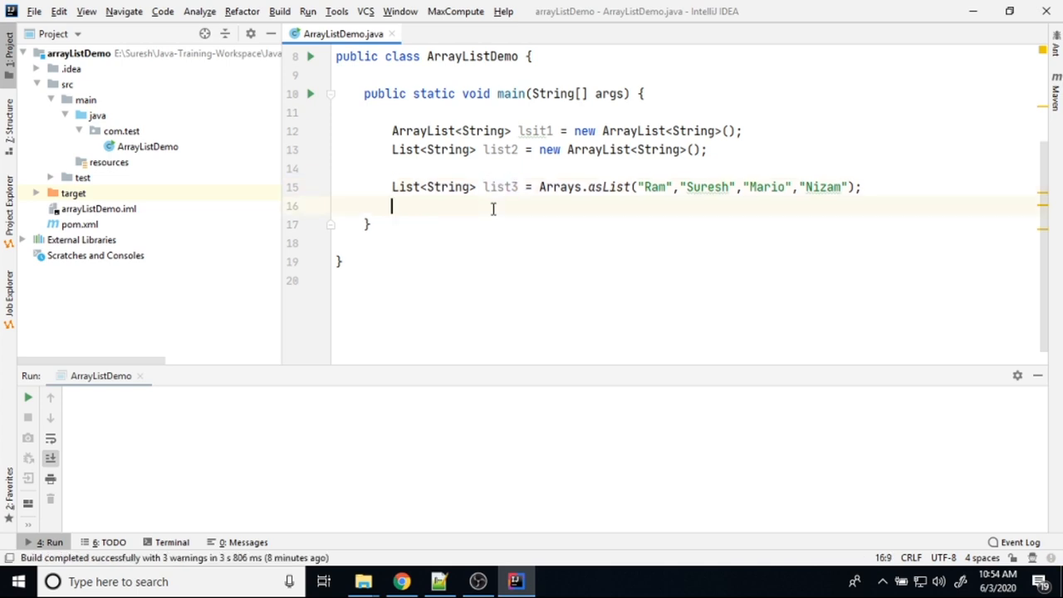
pyautogui.moveTo(877, 203)
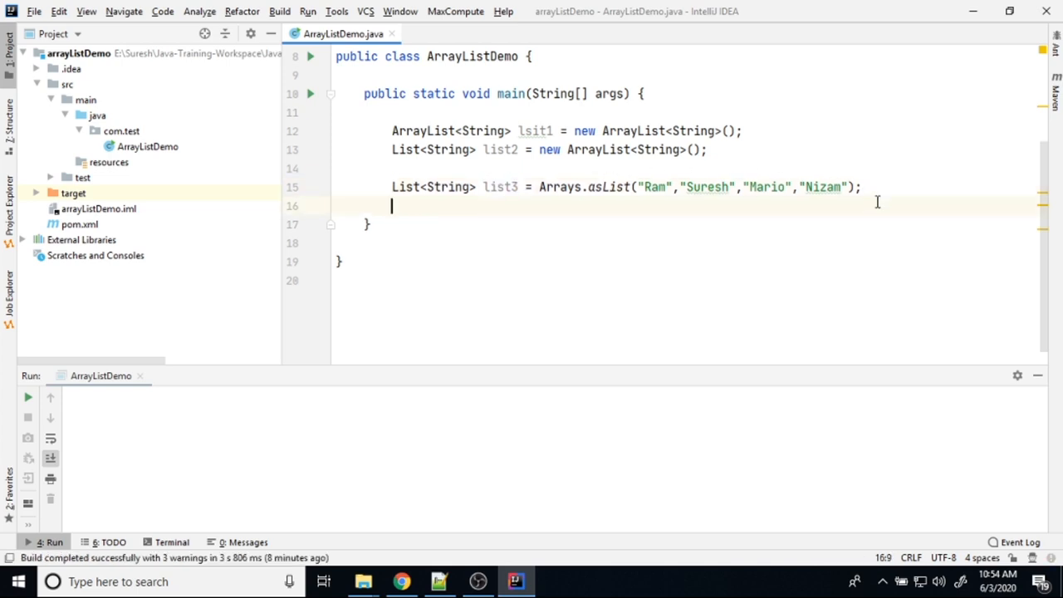
pyautogui.write('list3.add("')
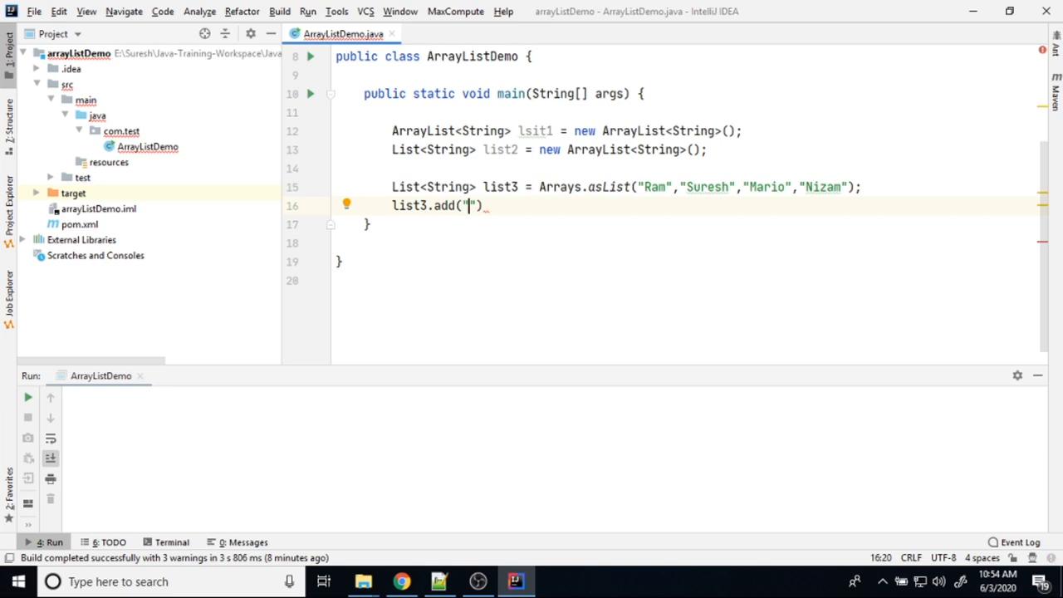
pyautogui.write('India')
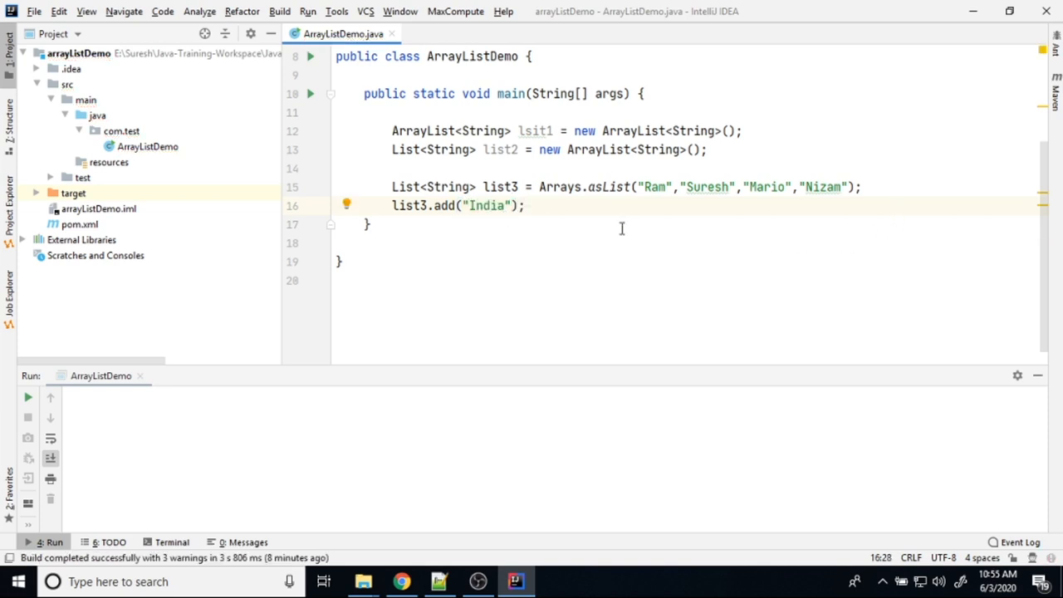
pyautogui.write('Su')
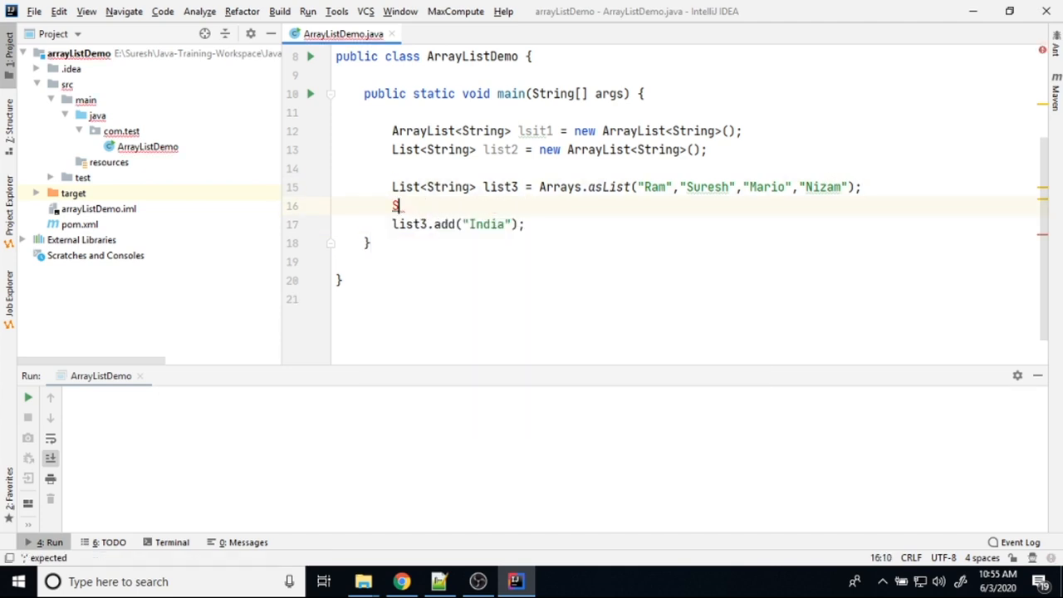
# Print "List 3" + list3 before and after the add("India") call
pyautogui.write('ystem.out.println("')
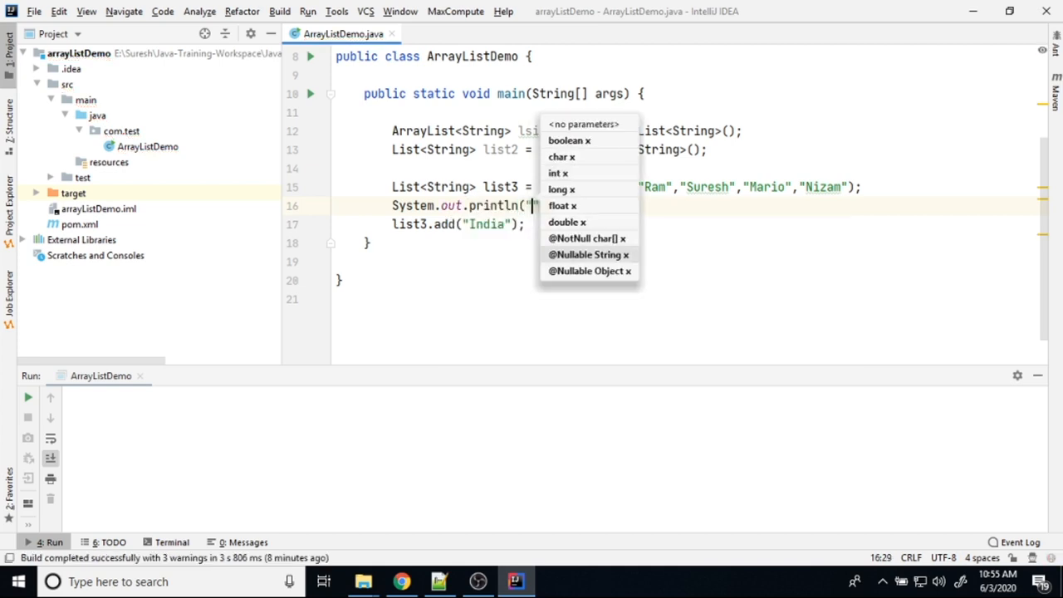
pyautogui.write('List 3" + list3);')
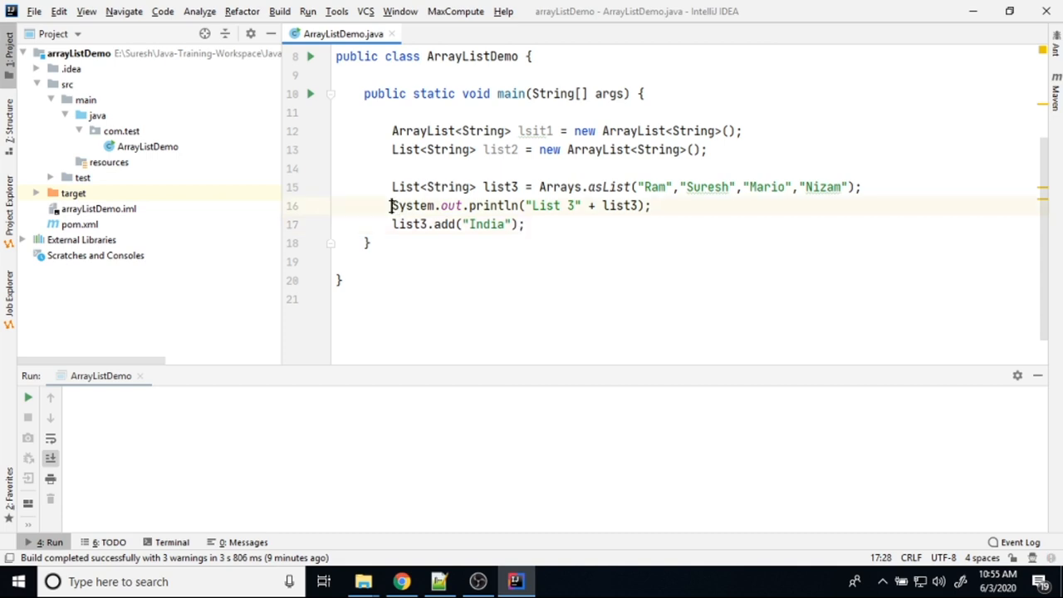
pyautogui.tripleClick(457, 223)
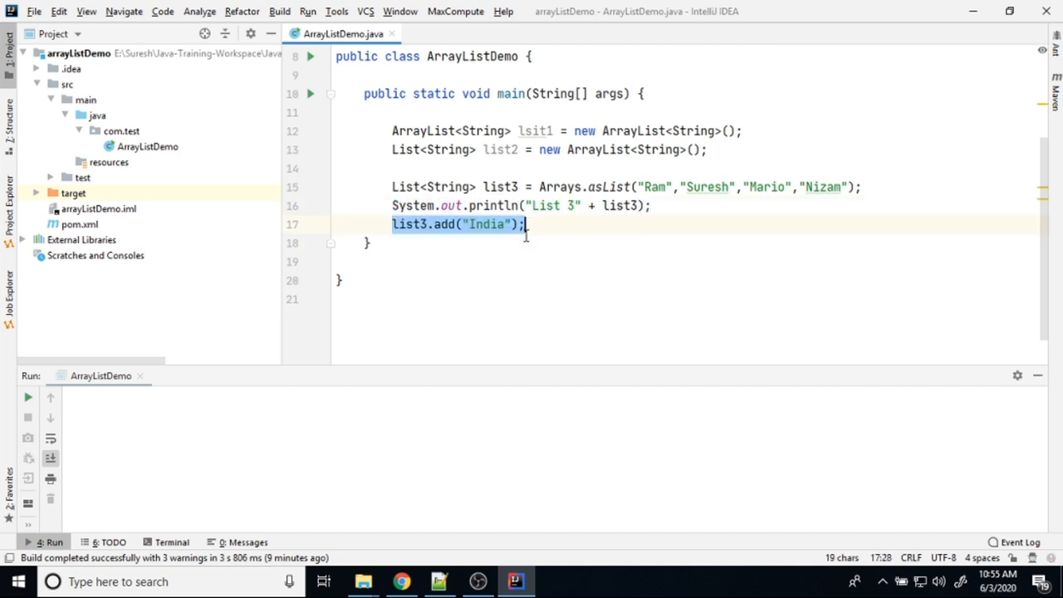
pyautogui.write('System.out.println("List 3" + list3);')
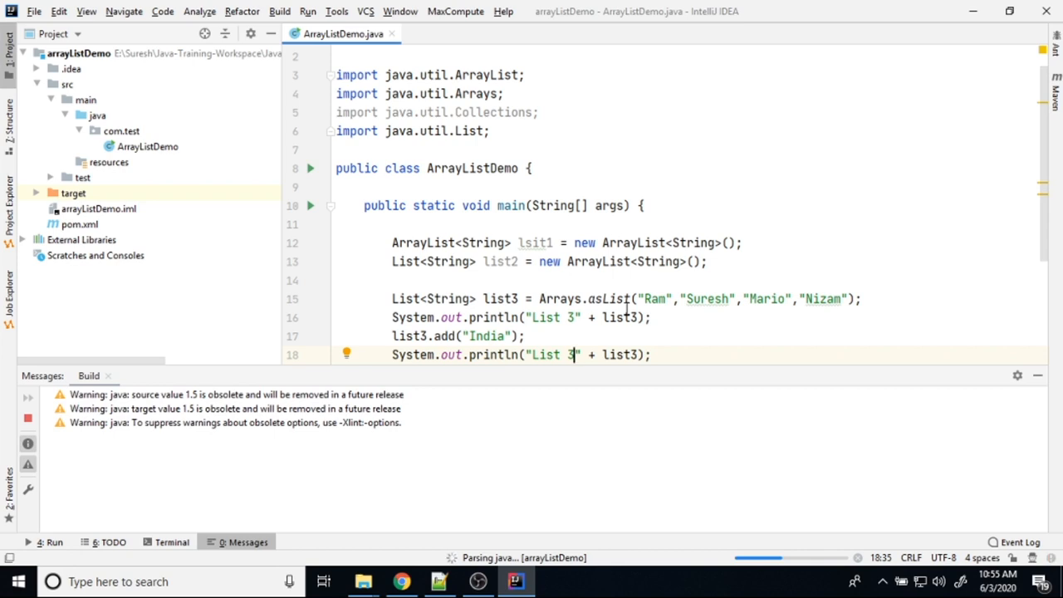
pyautogui.moveTo(611, 299)
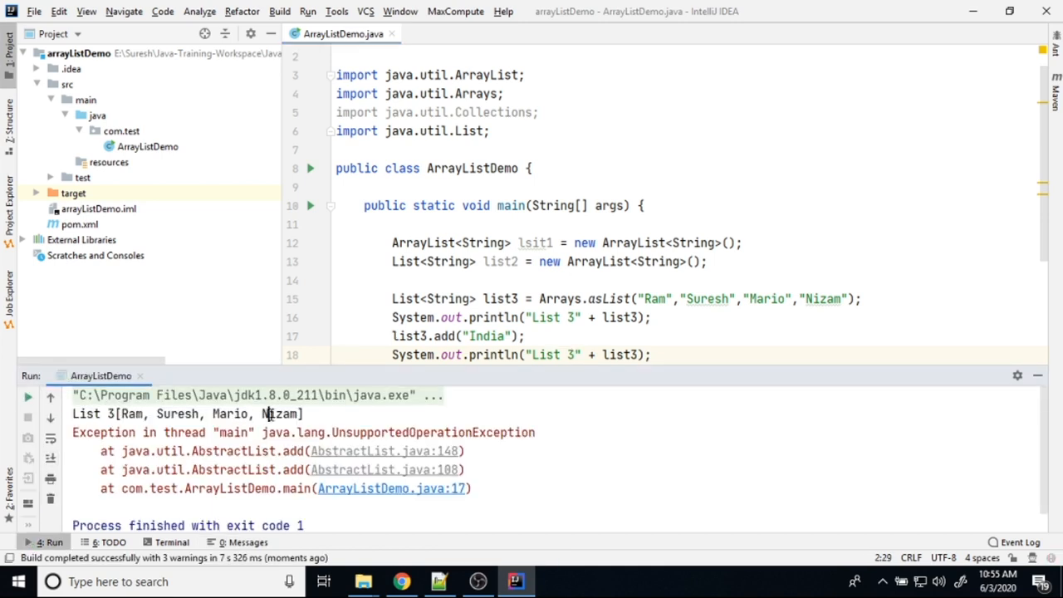
# Run ArrayListDemo and inspect the UnsupportedOperationException at list3.add, then start a new line
pyautogui.doubleClick(280, 414)
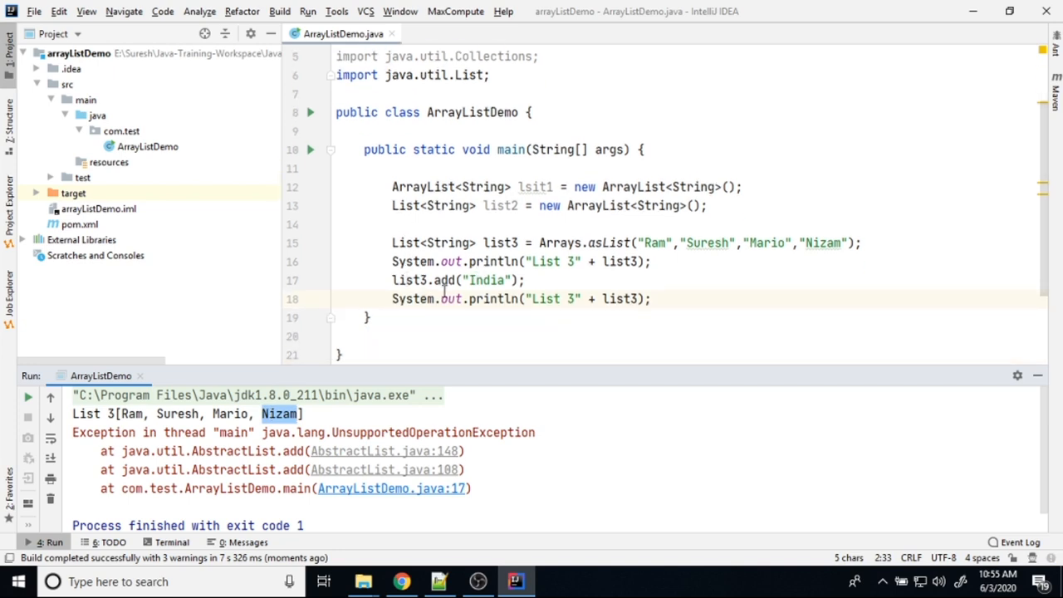
pyautogui.doubleClick(487, 279)
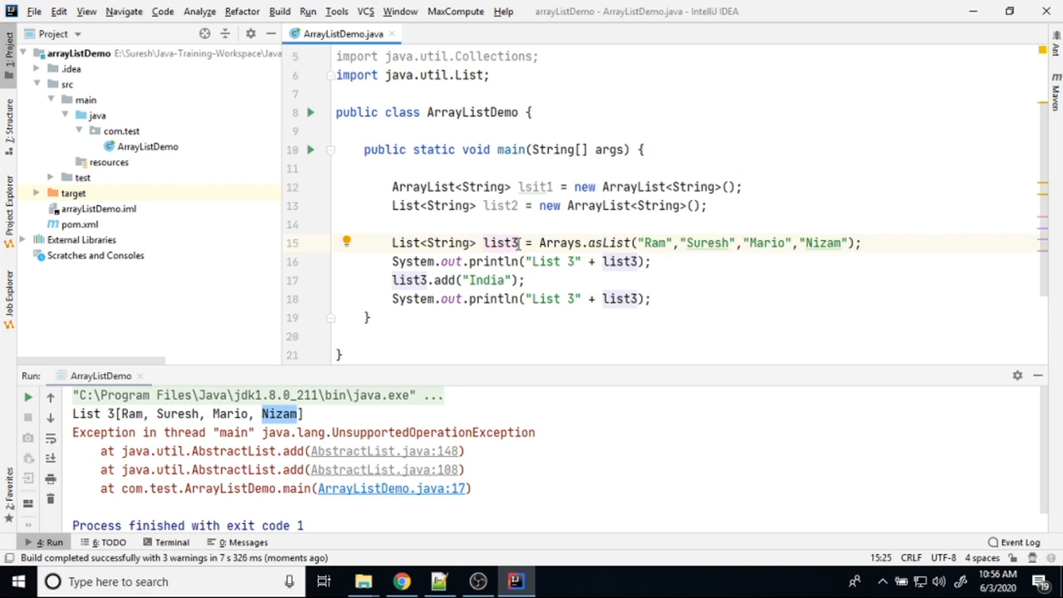
pyautogui.moveTo(617, 261)
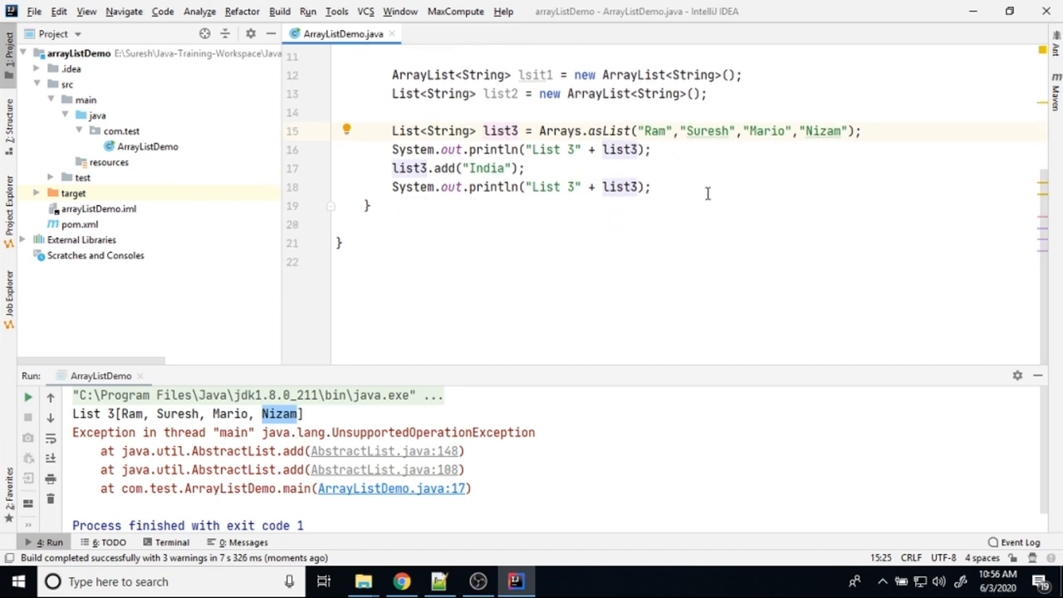
pyautogui.click(652, 186)
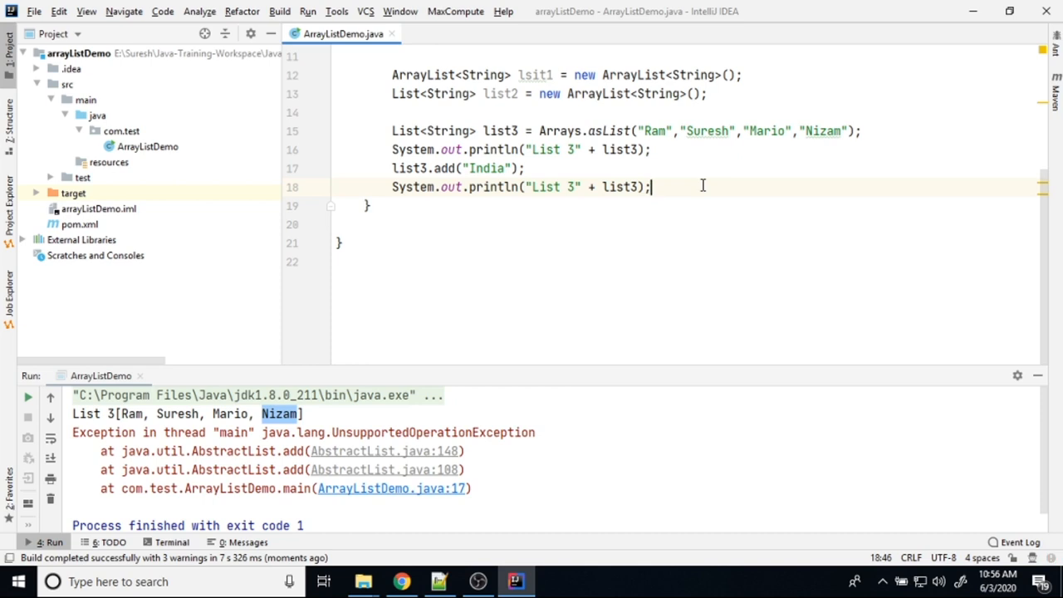
pyautogui.press('enter')
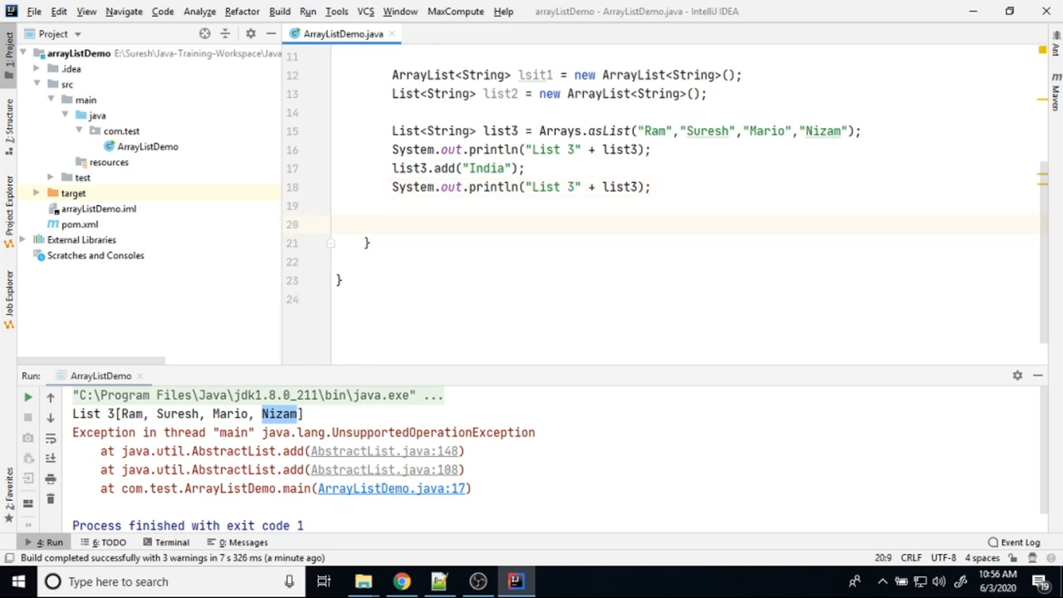
# Declare List<String> list4 = Collections.emptyList(); on line 20
pyautogui.write('List<>')
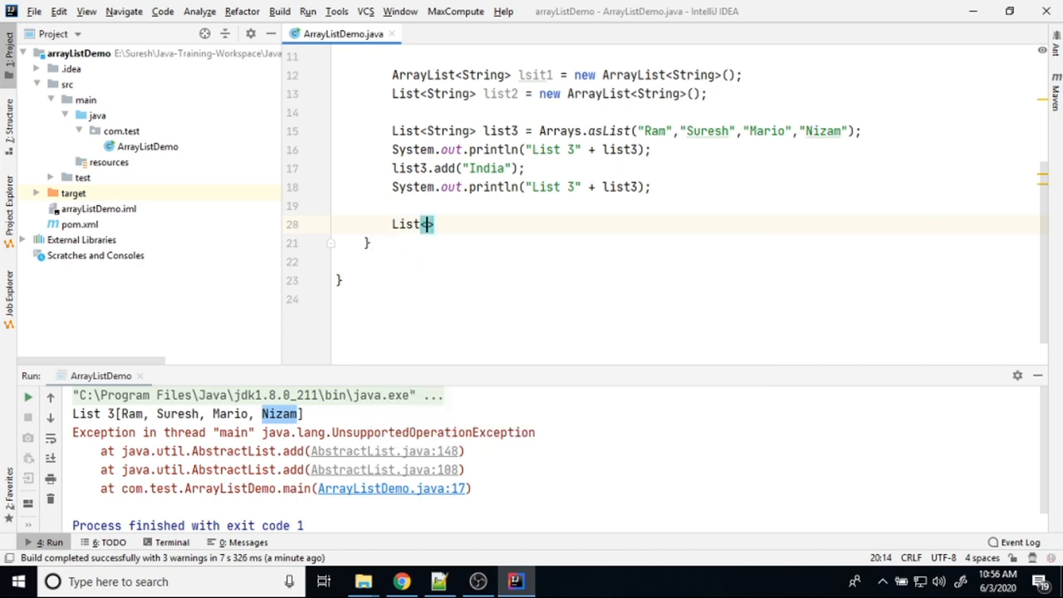
pyautogui.write('<Stre')
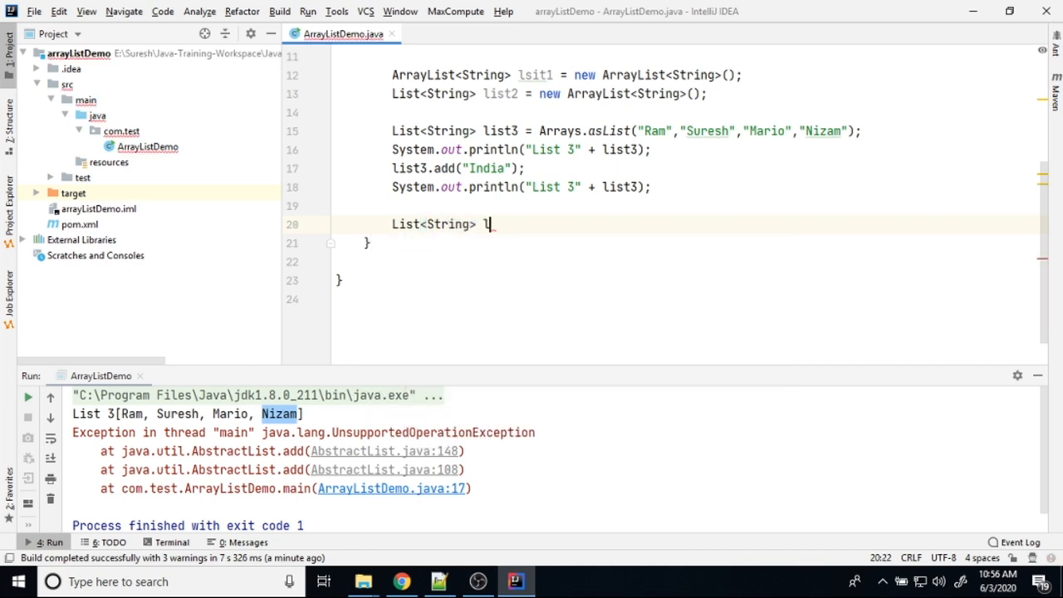
pyautogui.write('ist4 =')
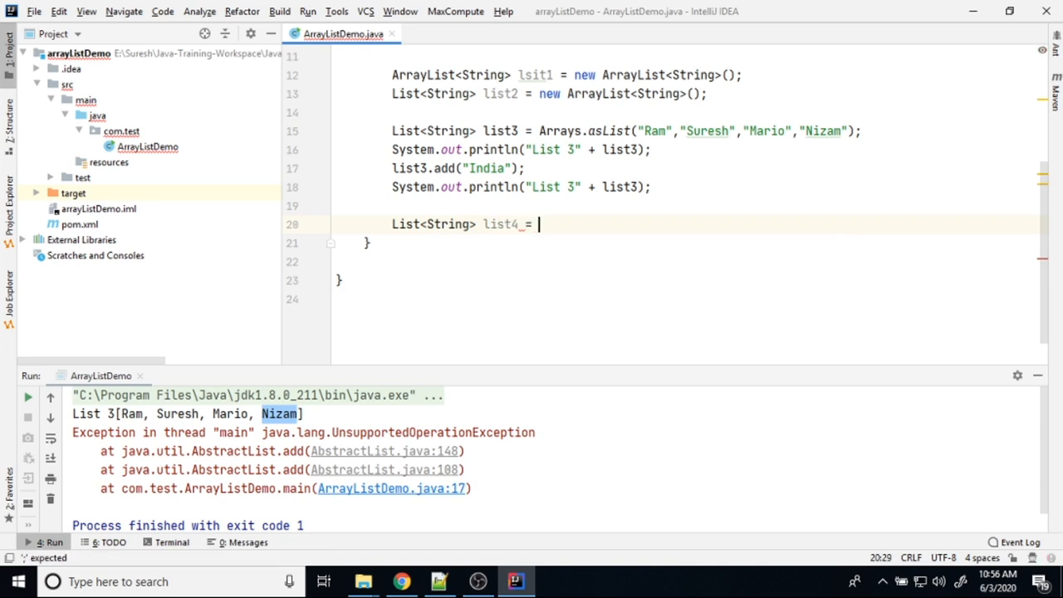
pyautogui.write('C')
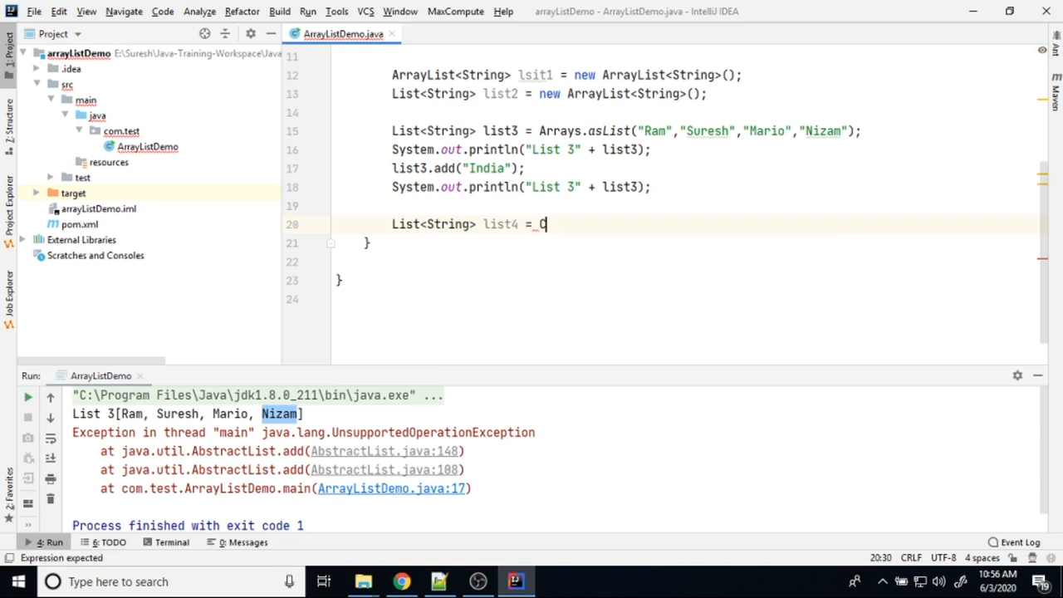
pyautogui.write('ollections.em')
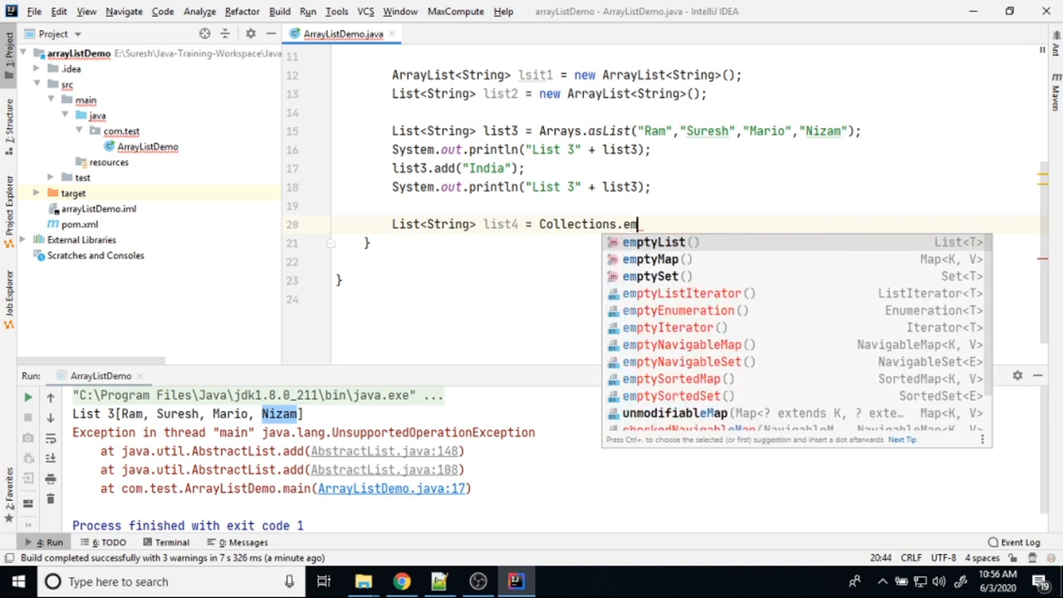
pyautogui.click(654, 243)
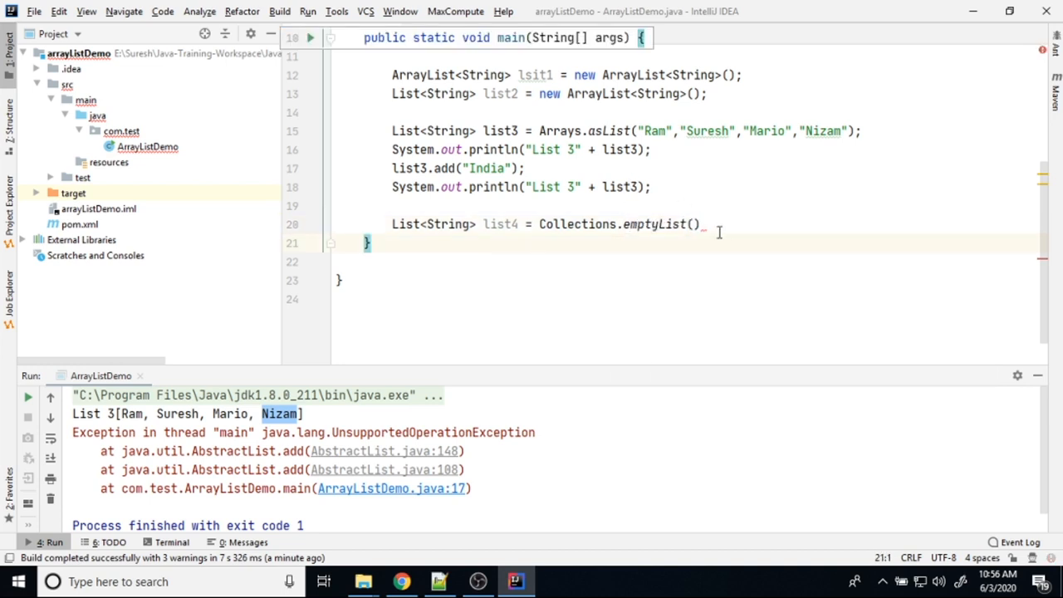
pyautogui.write(';')
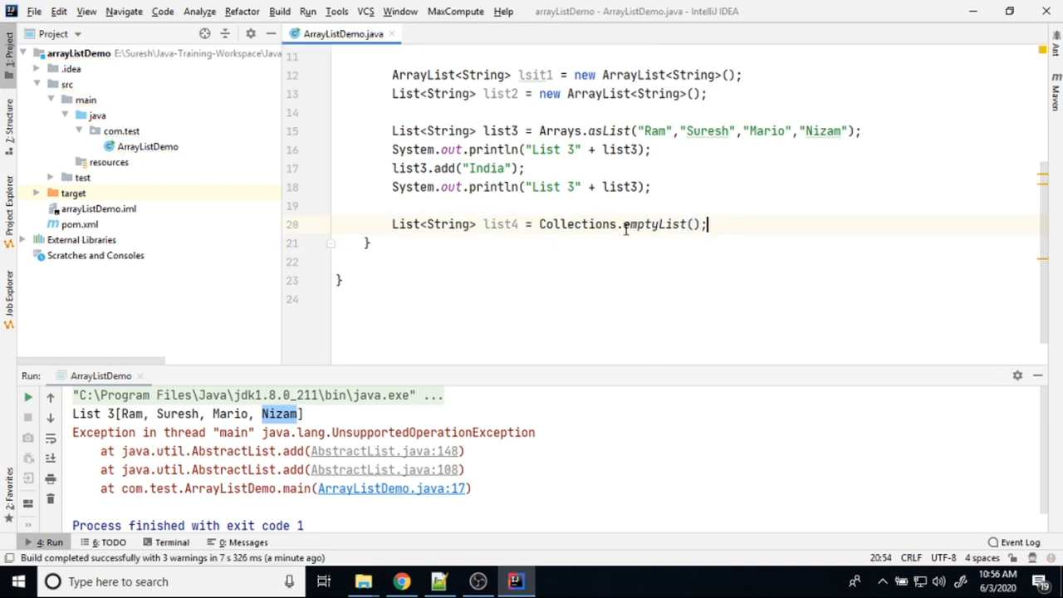
# Highlight the list4 variable name and open a blank line below its declaration
pyautogui.click(448, 206)
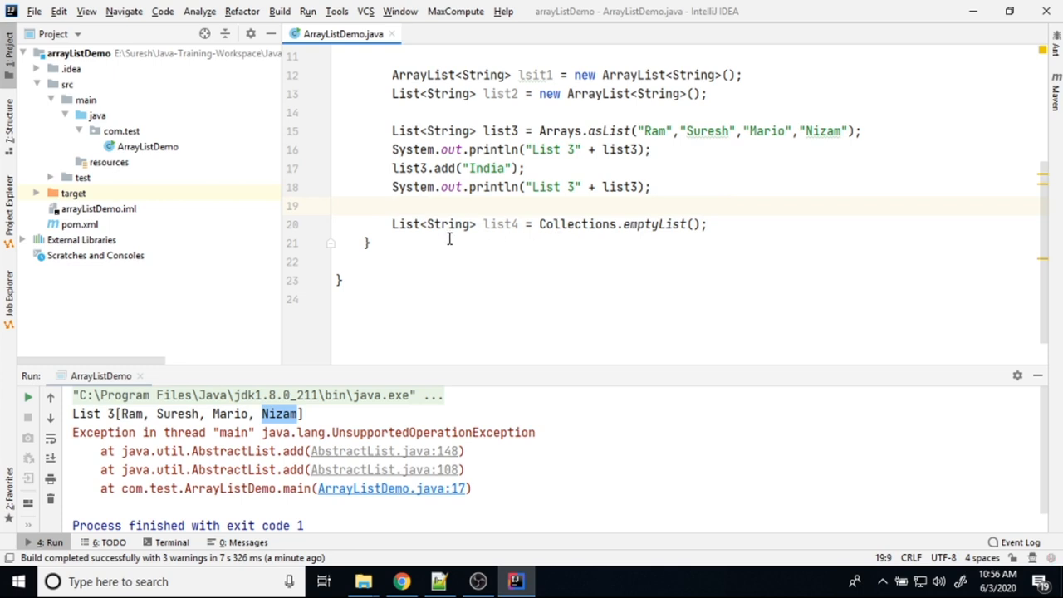
pyautogui.doubleClick(499, 225)
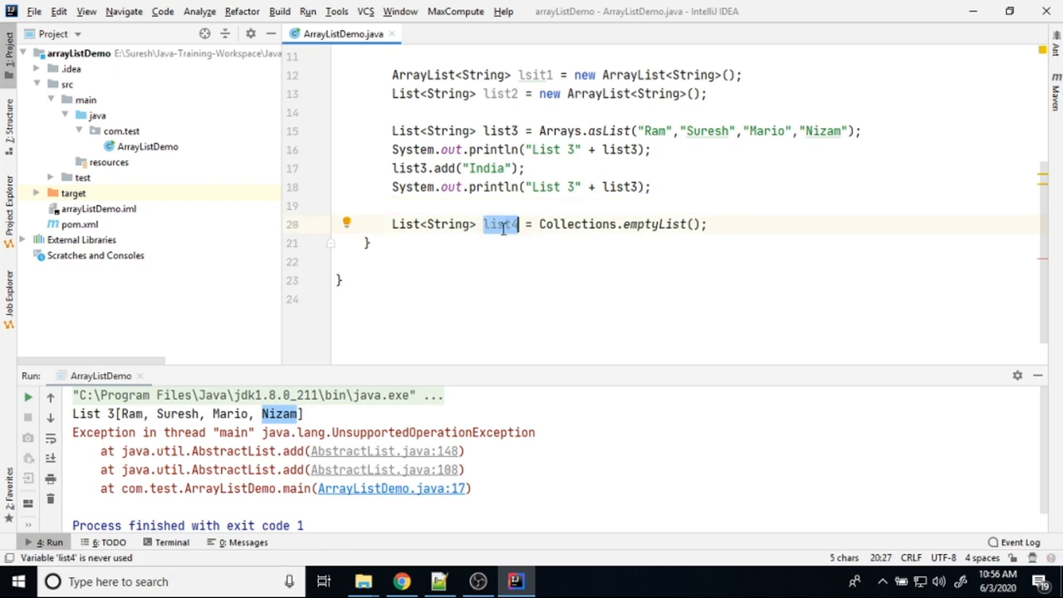
pyautogui.click(498, 224)
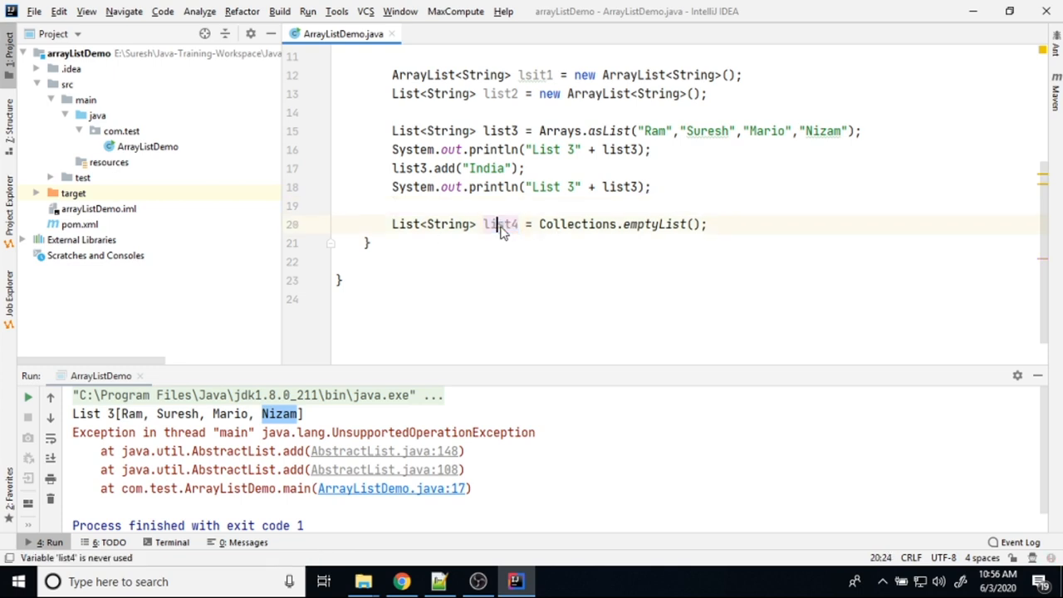
pyautogui.doubleClick(498, 224)
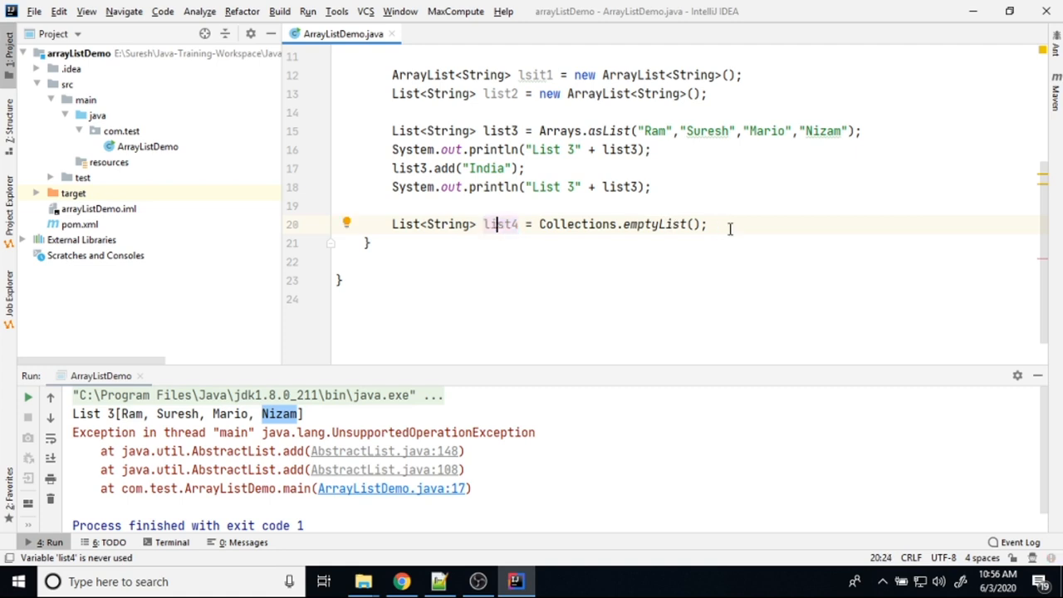
pyautogui.press('enter')
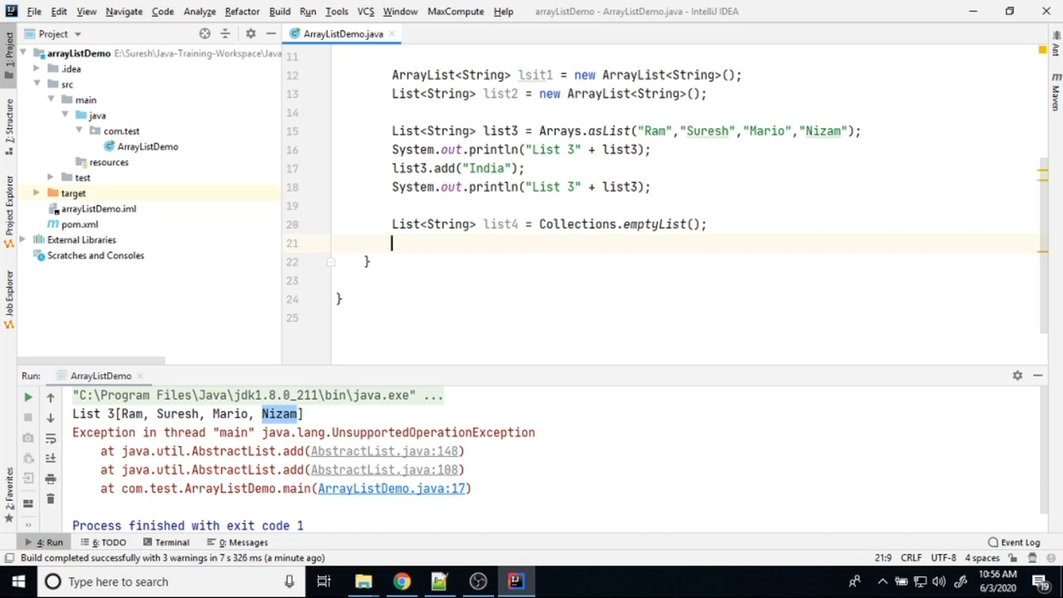
# Call list4.add("UK") on the empty list from Collections.emptyList()
pyautogui.write('list4.add()')
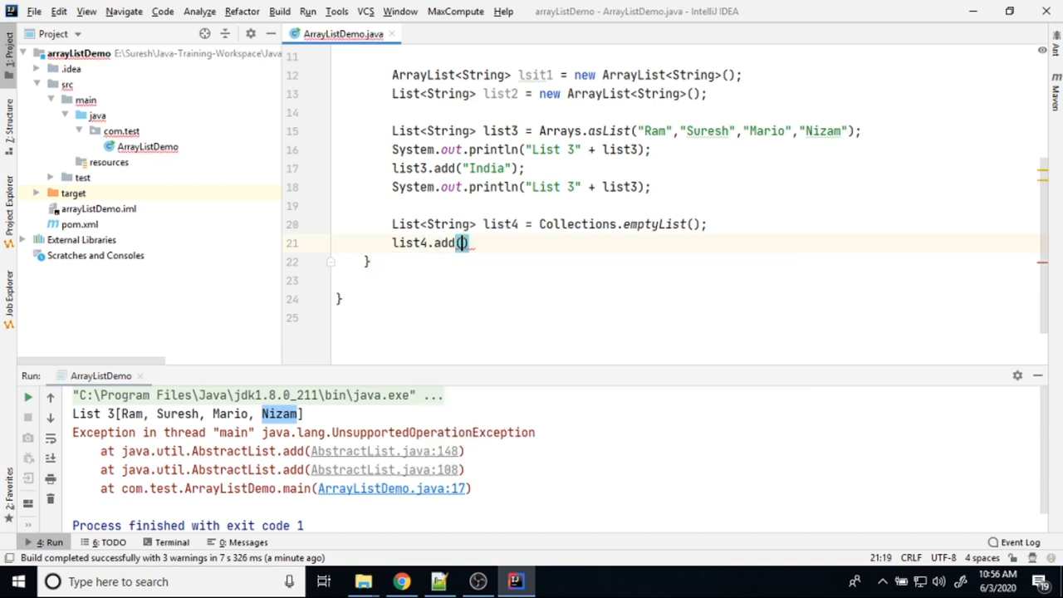
pyautogui.write('UK"')
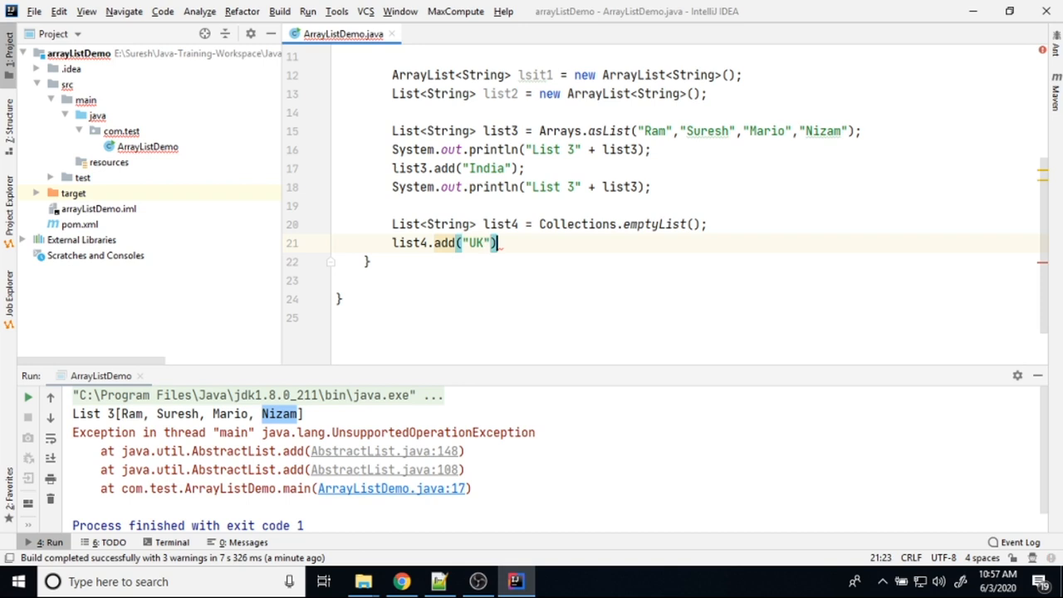
pyautogui.click(651, 261)
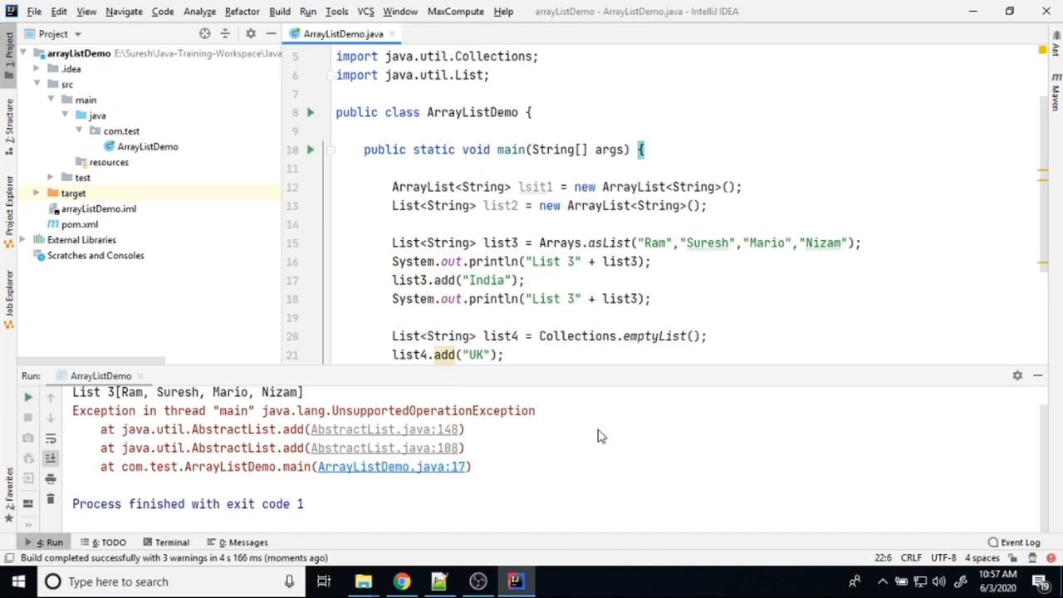
pyautogui.moveTo(504, 336)
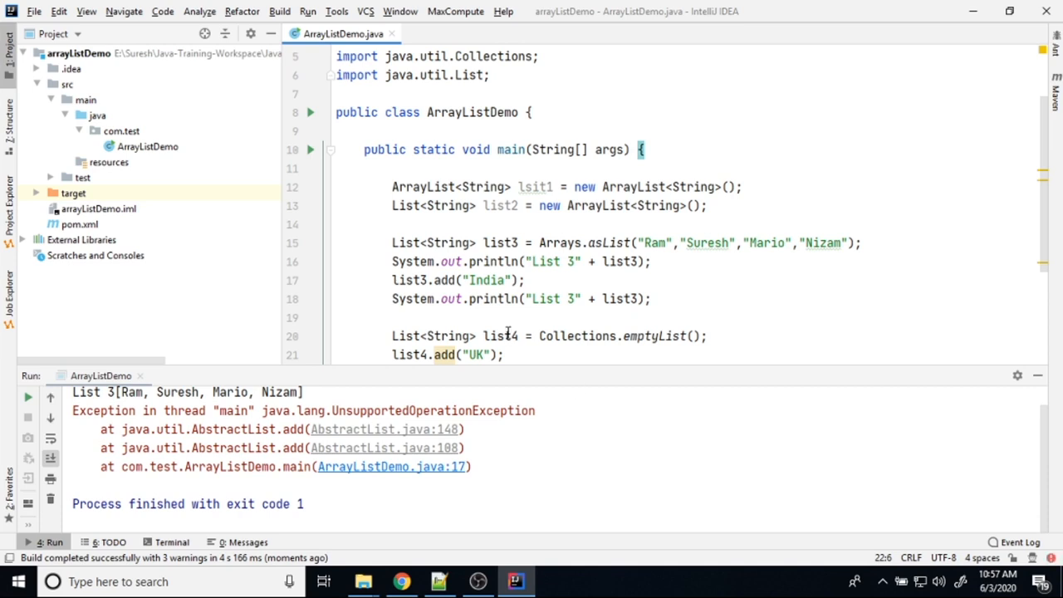
pyautogui.moveTo(402, 479)
pyautogui.write('//')
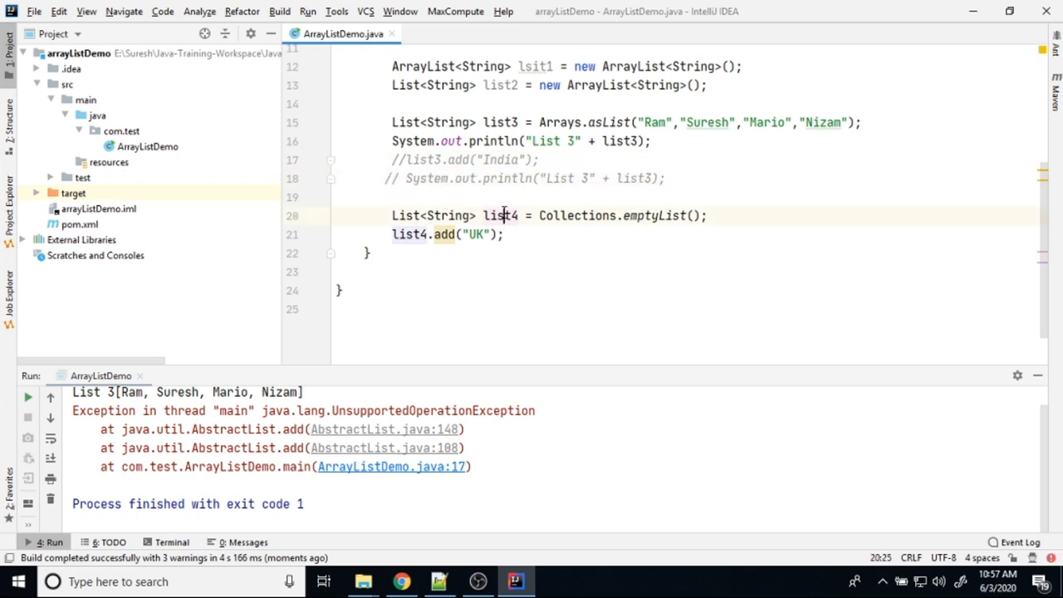
# Highlight emptyList and bring up its context actions after commenting out the list3.add lines
pyautogui.doubleClick(654, 216)
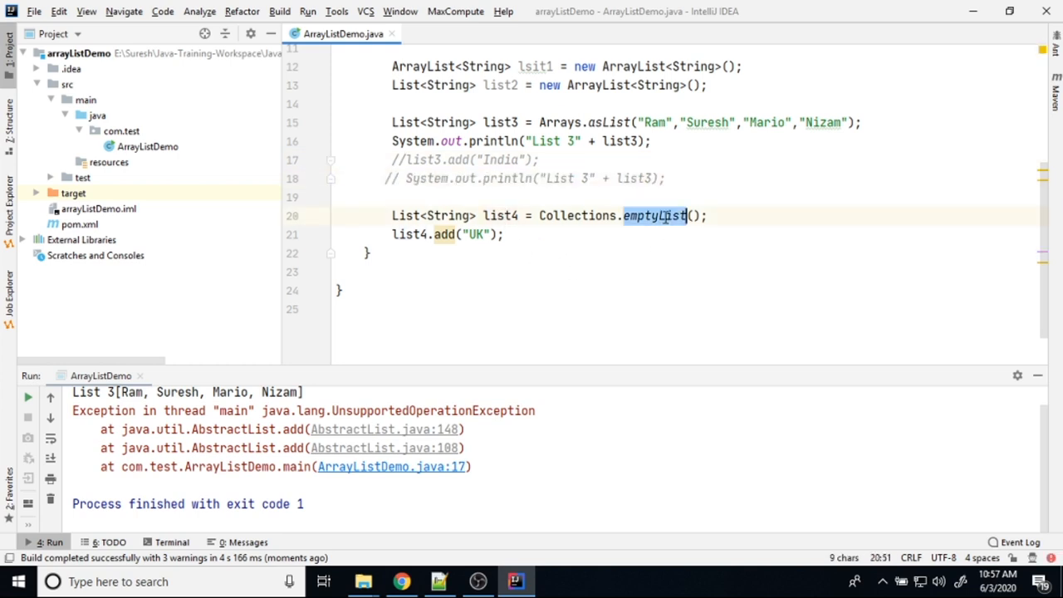
pyautogui.rightClick(369, 253)
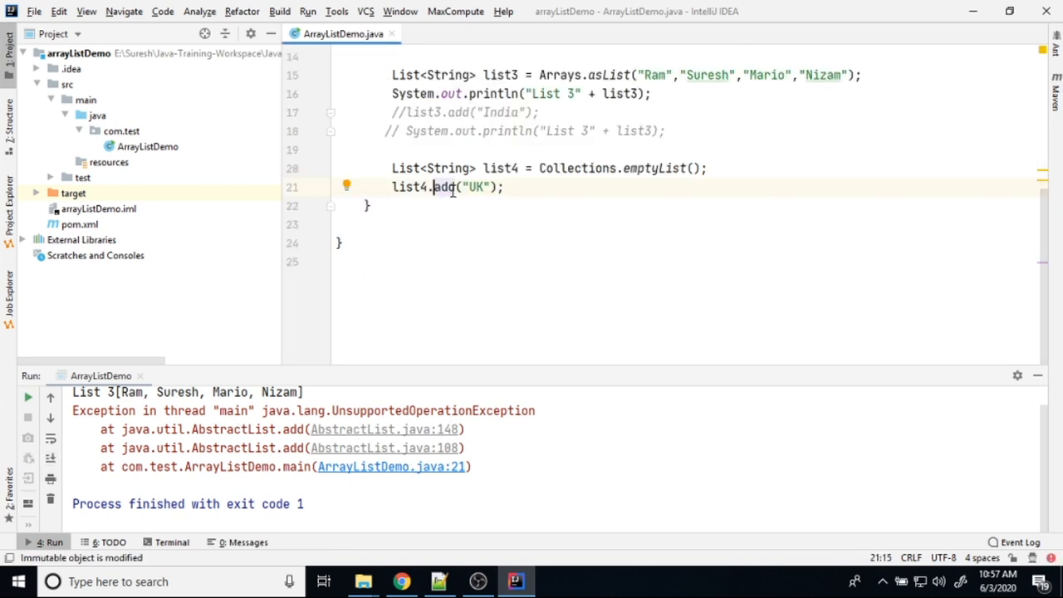
# Point out list4.add and emptyList as the source of the UnsupportedOperationException at line 21
pyautogui.doubleClick(442, 186)
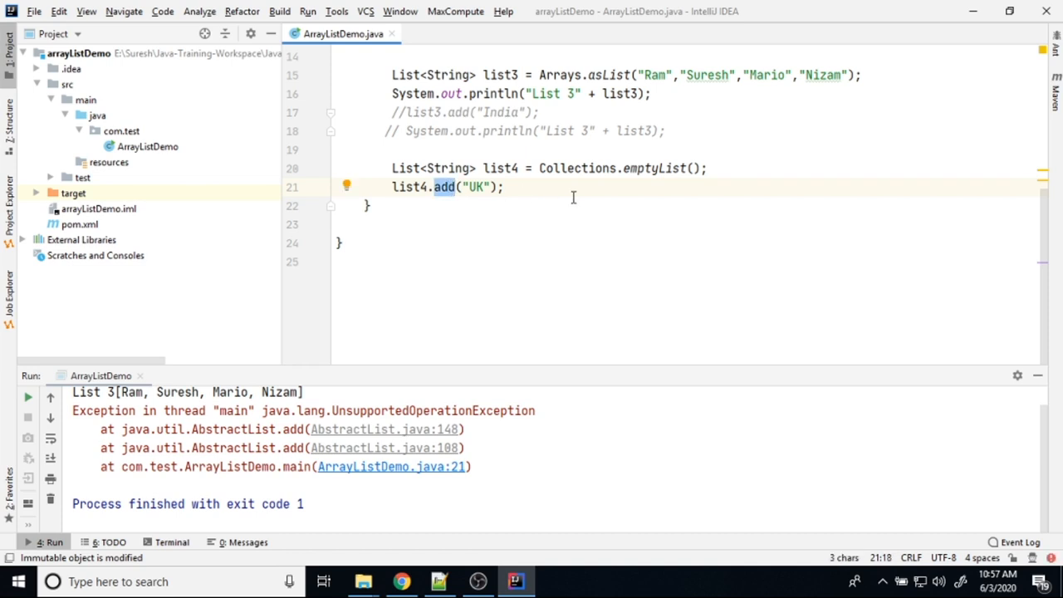
pyautogui.moveTo(646, 177)
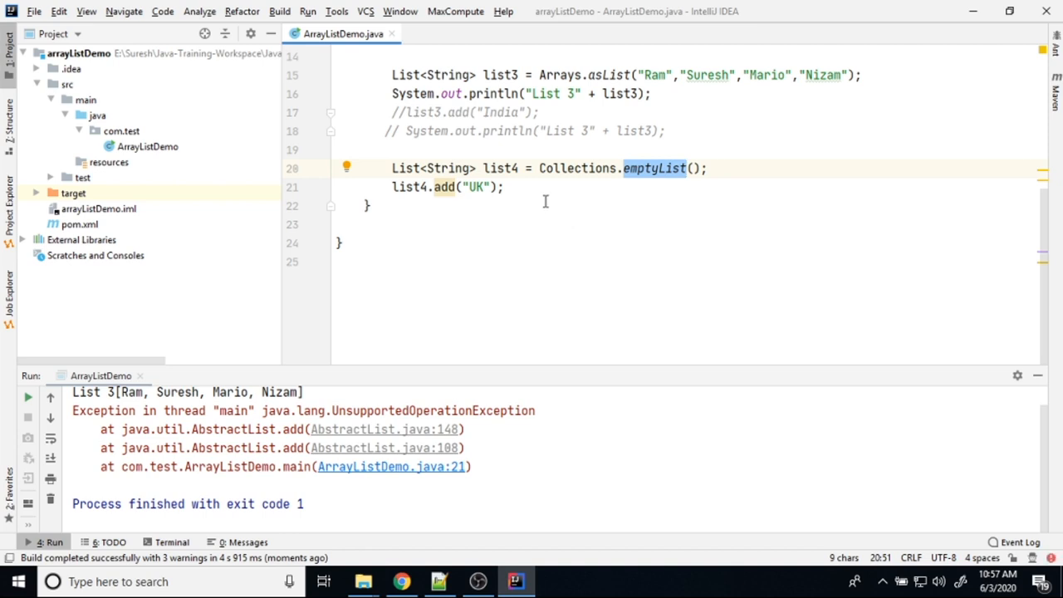
pyautogui.moveTo(658, 179)
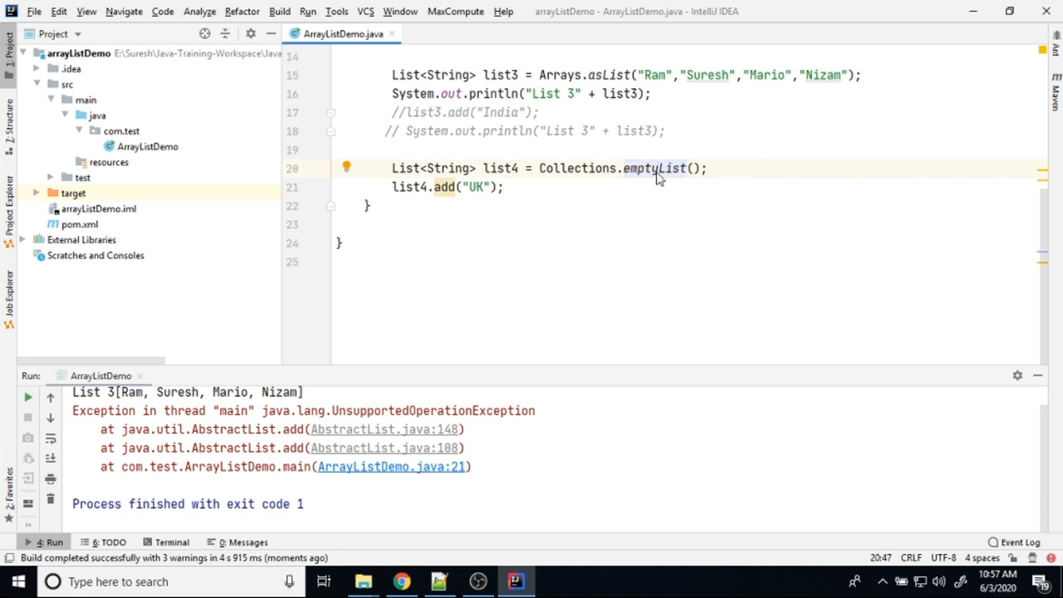
pyautogui.moveTo(638, 209)
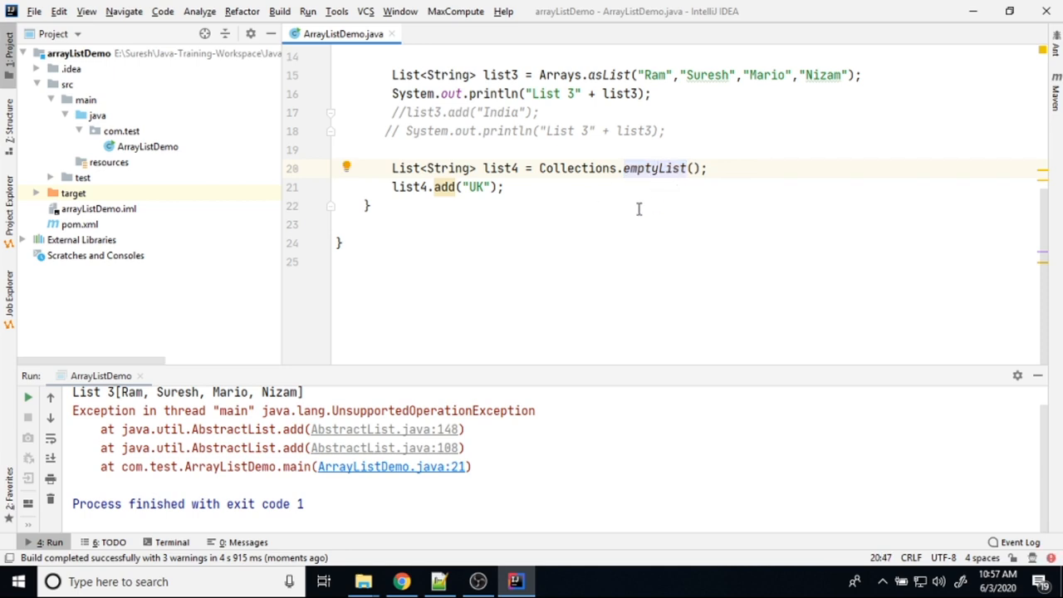
pyautogui.moveTo(541, 213)
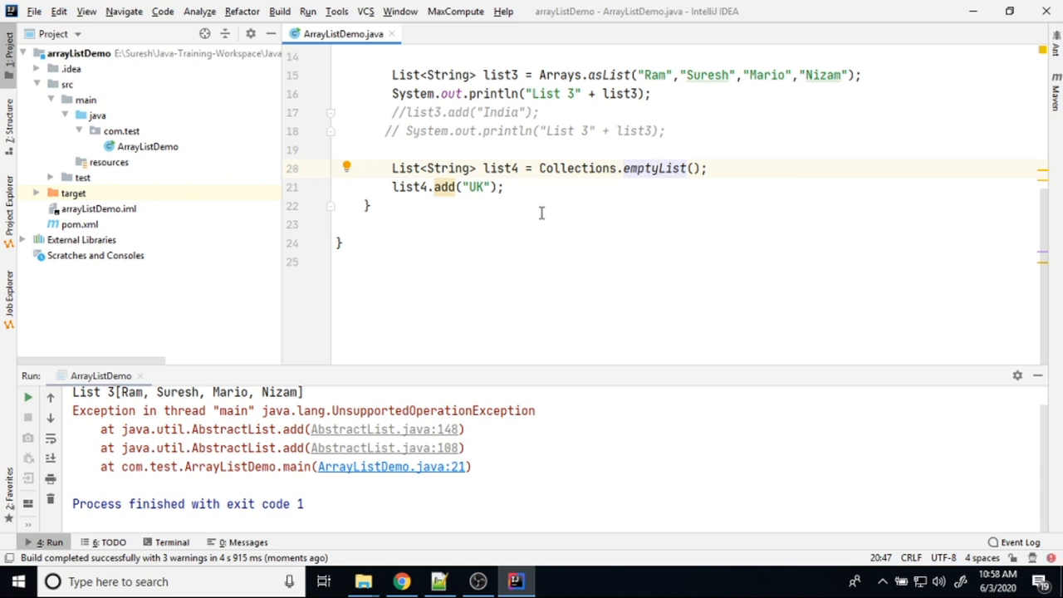
pyautogui.doubleClick(654, 167)
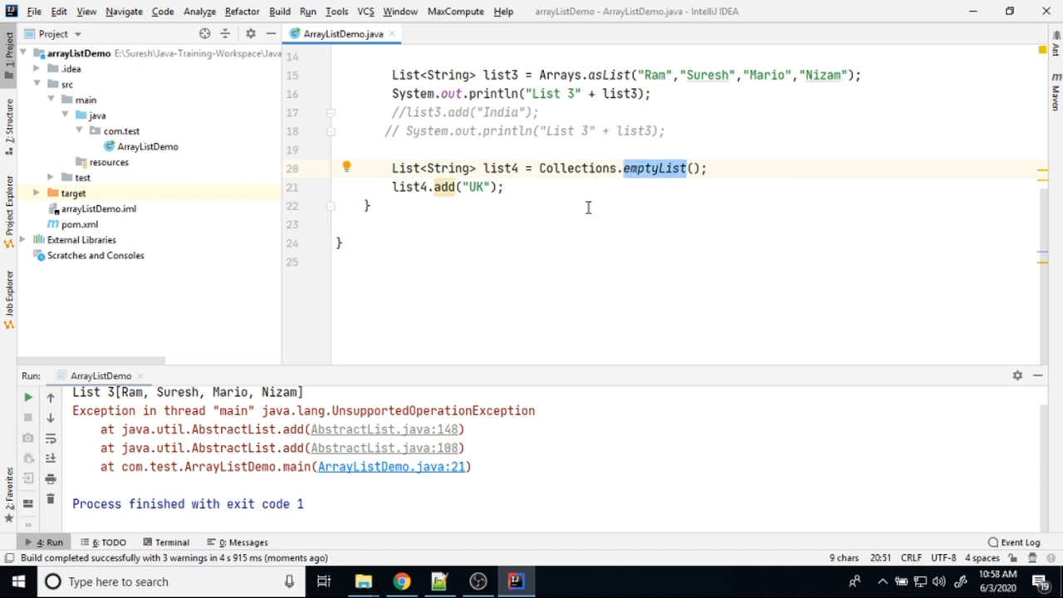
pyautogui.moveTo(551, 214)
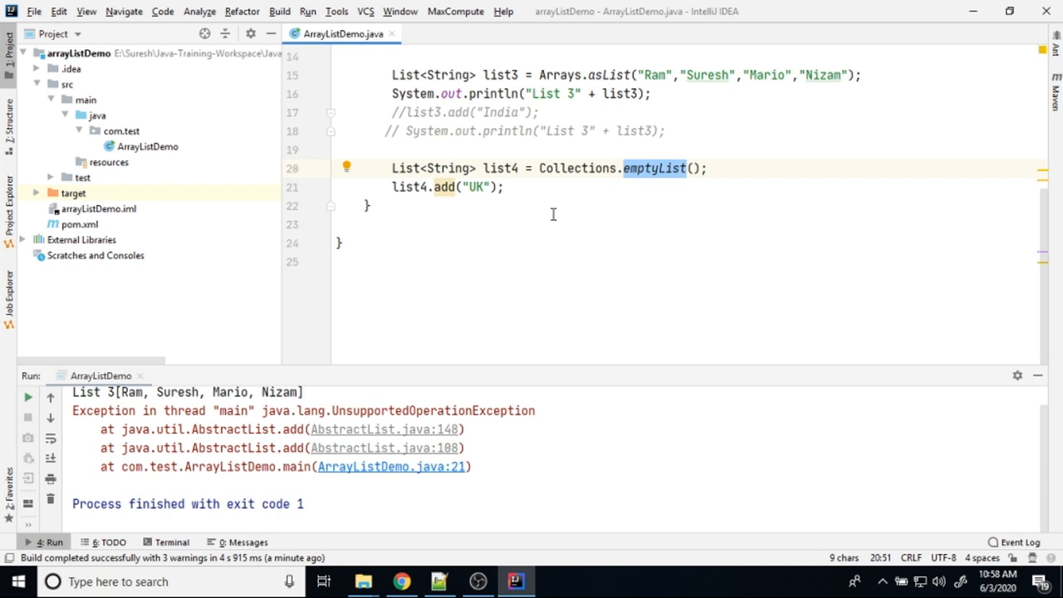